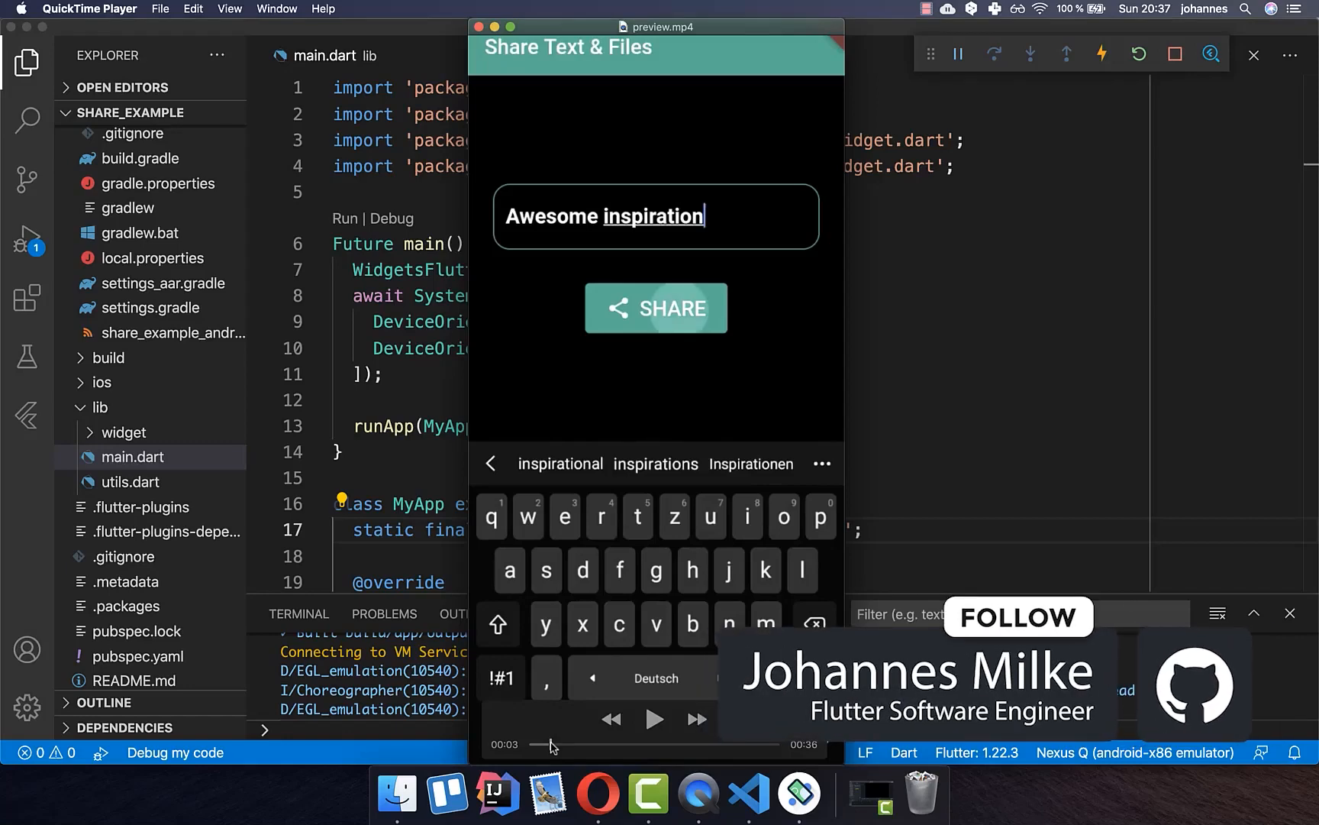
Play the sharing-app preview.mp4 and scrub ahead to about 00:15.
{"action": "left_click", "coordinate": [655, 308]}
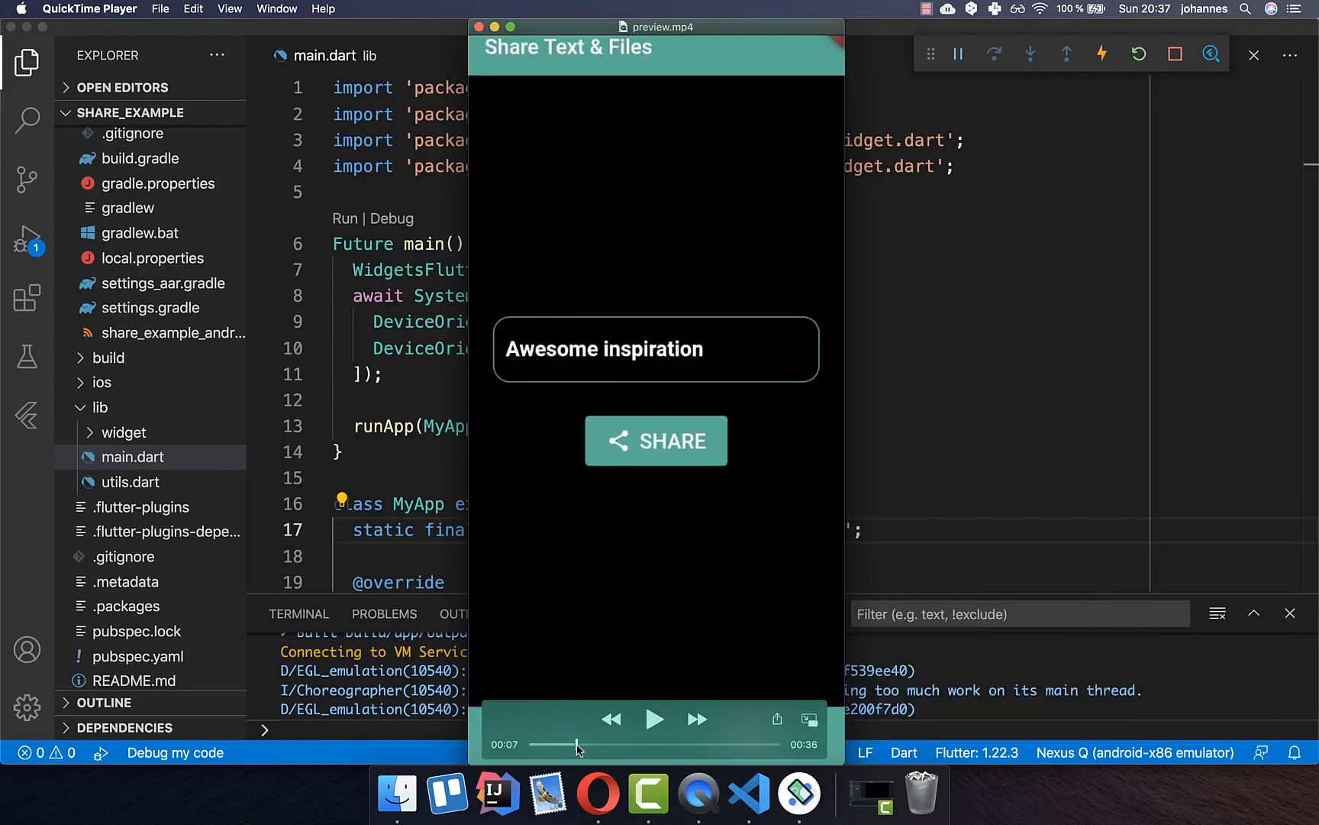
{"action": "left_click_drag", "start_coordinate": [579, 744], "coordinate": [604, 743]}
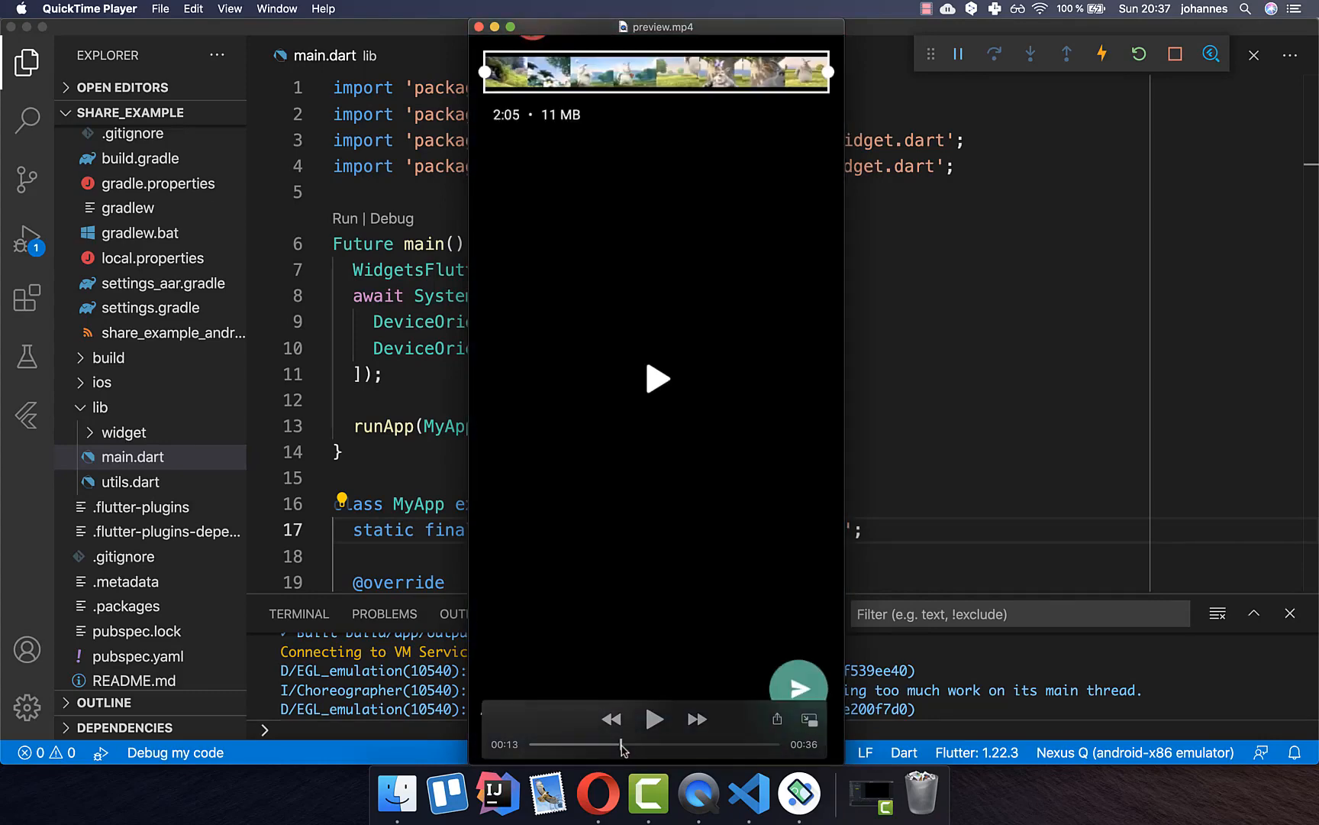
{"action": "left_click_drag", "start_coordinate": [623, 744], "coordinate": [633, 744]}
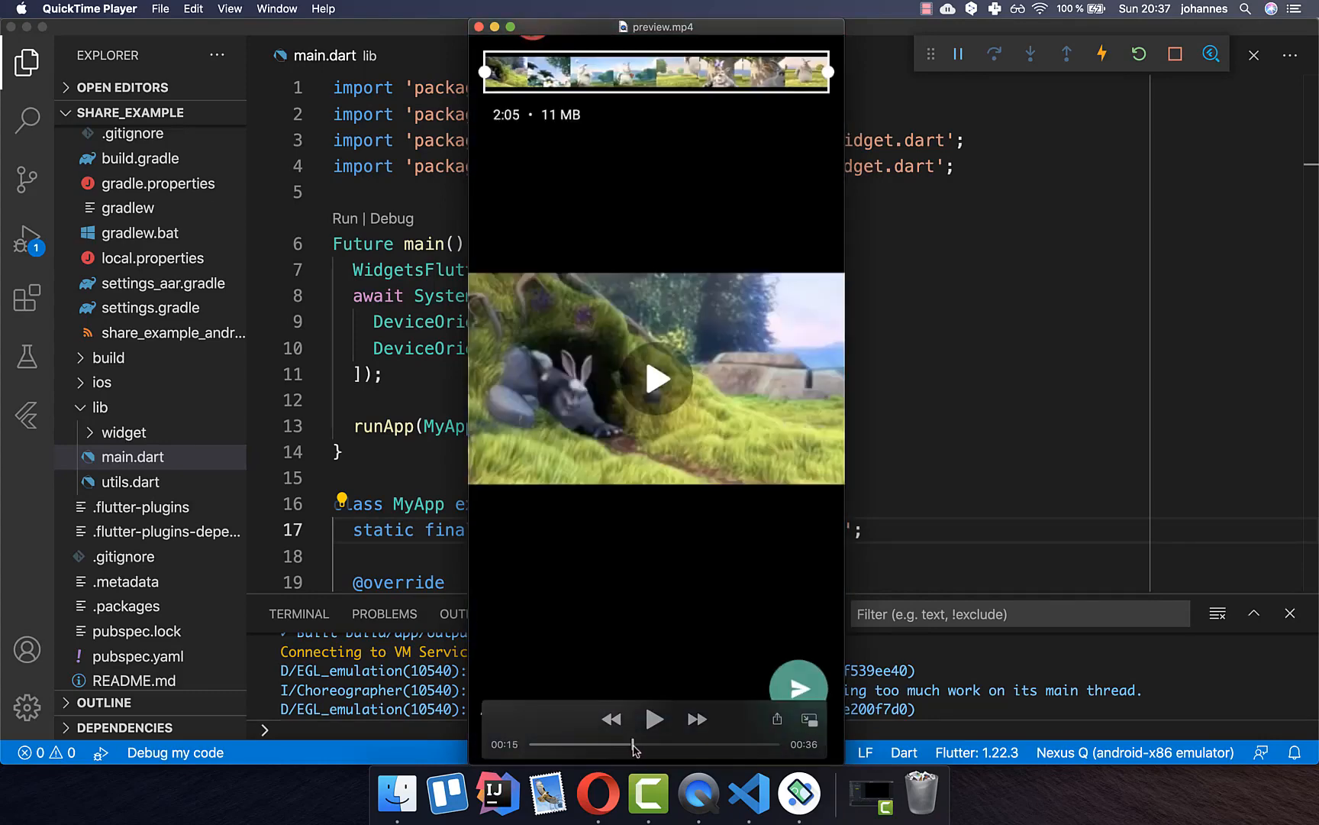
{"action": "left_click", "coordinate": [655, 377]}
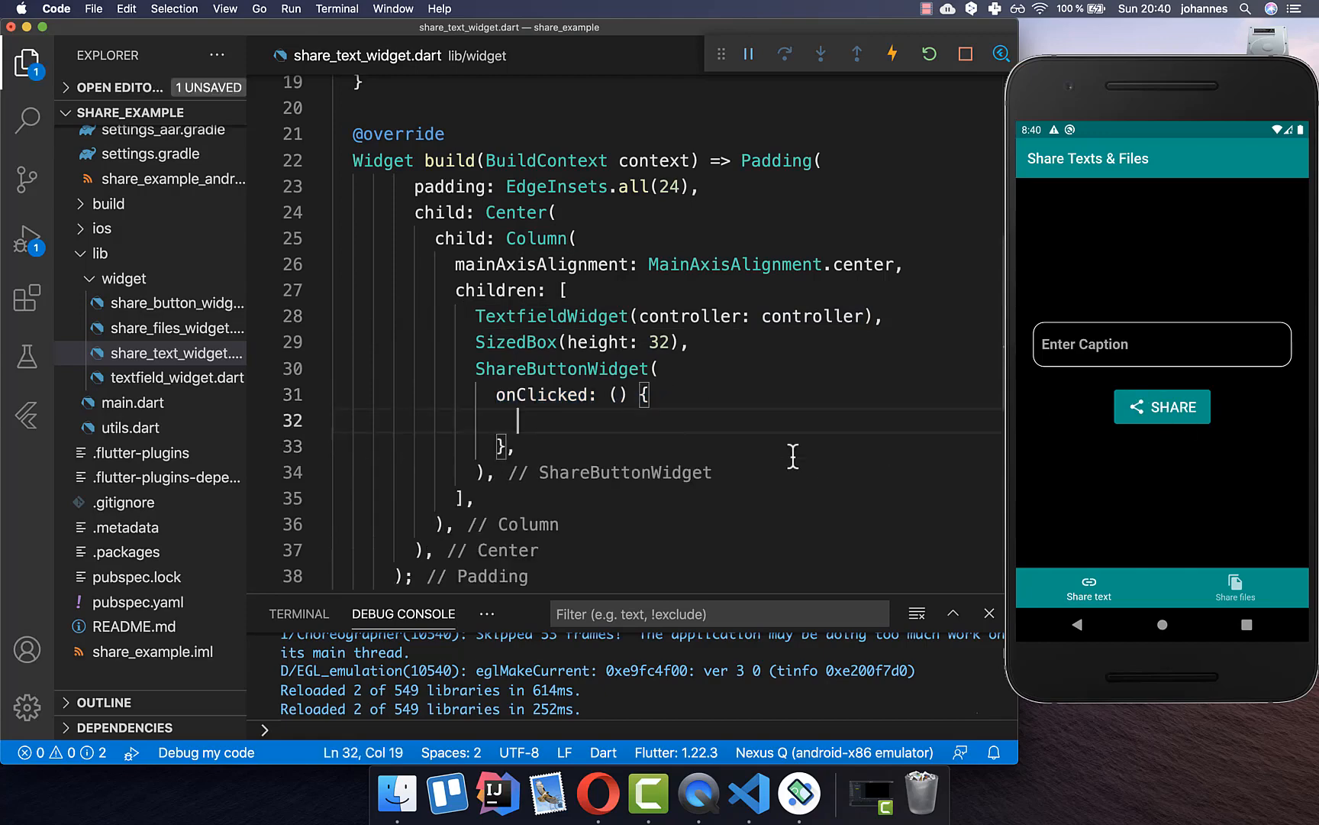
Make onClicked call Share.share(controller.text), then highlight the share dependency in pubspec.yaml.
{"action": "type", "text": "Share.share();"}
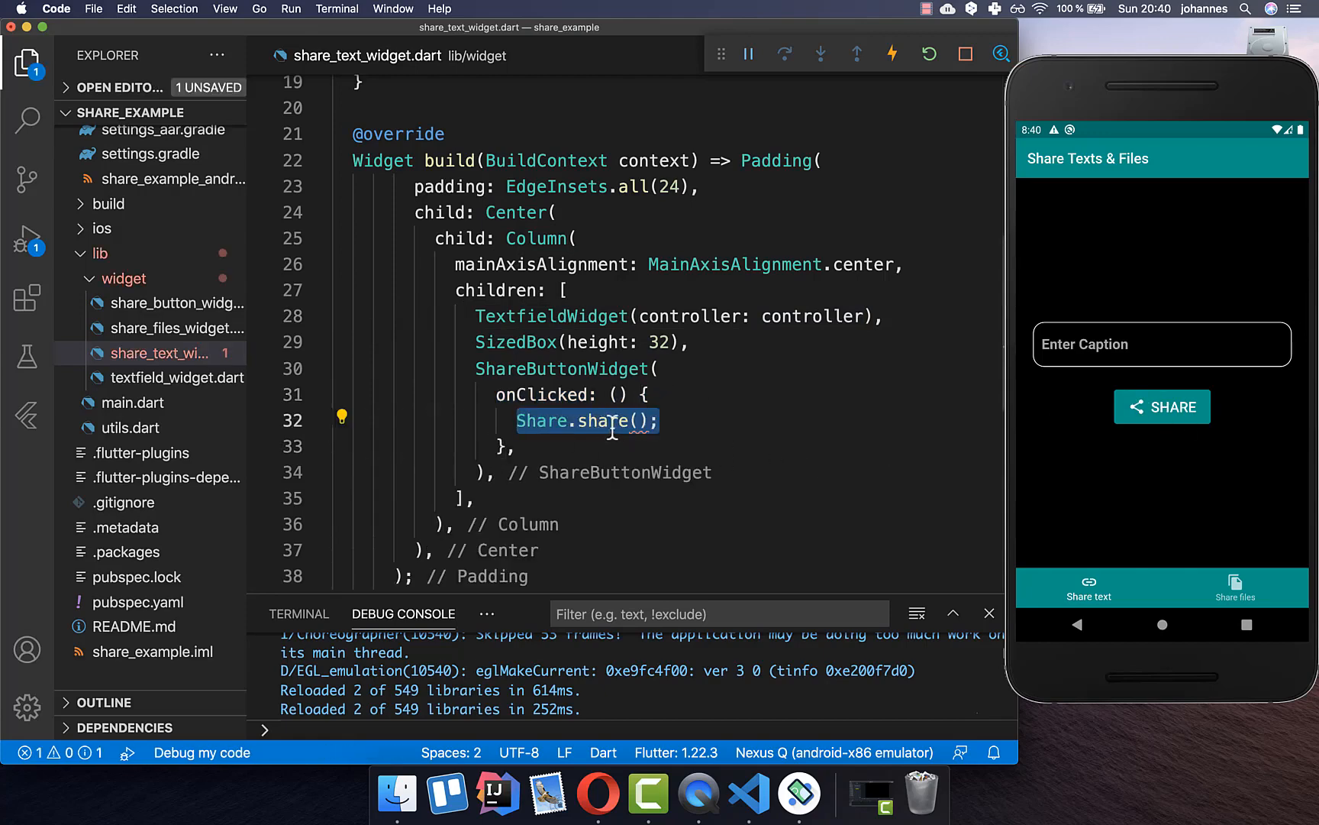
{"action": "mouse_move", "coordinate": [661, 479]}
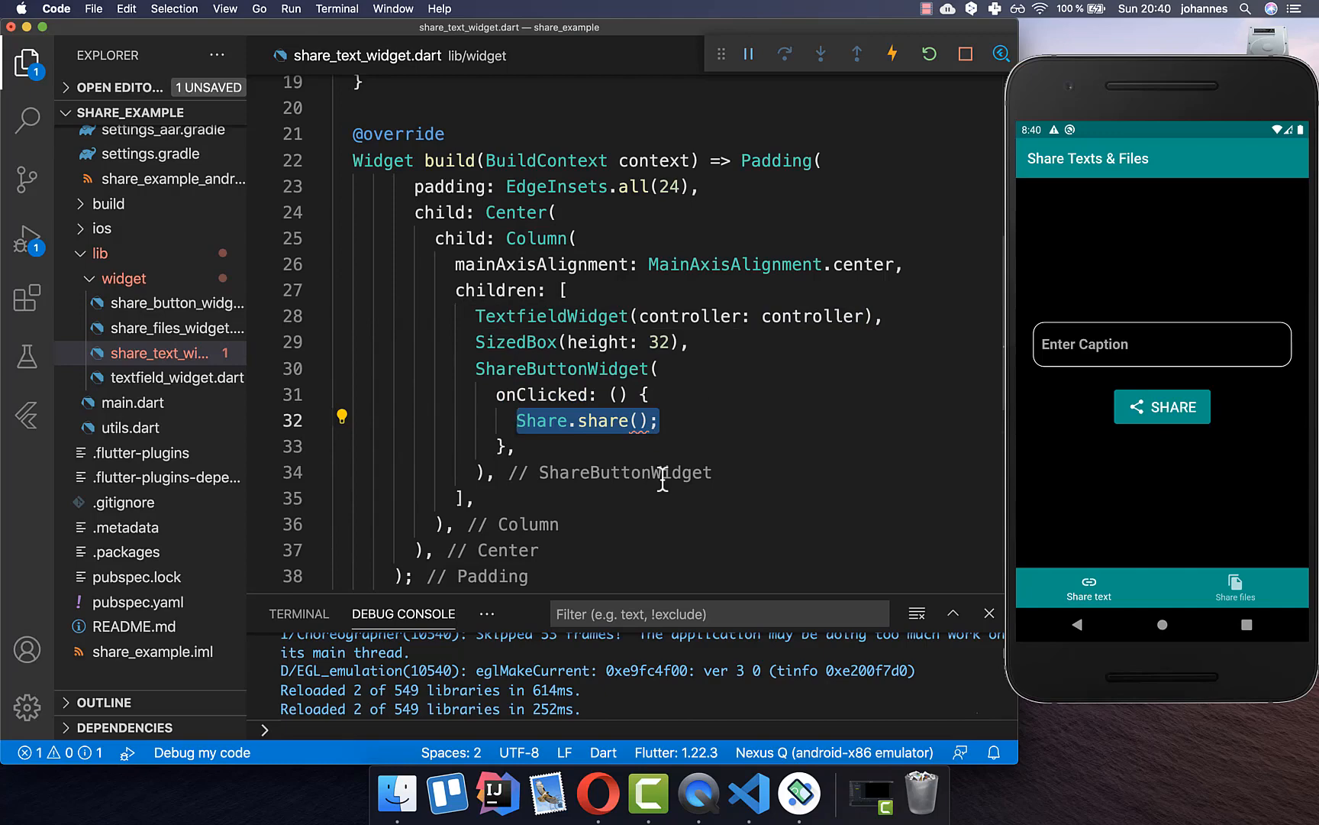
{"action": "type", "text": "controller.text"}
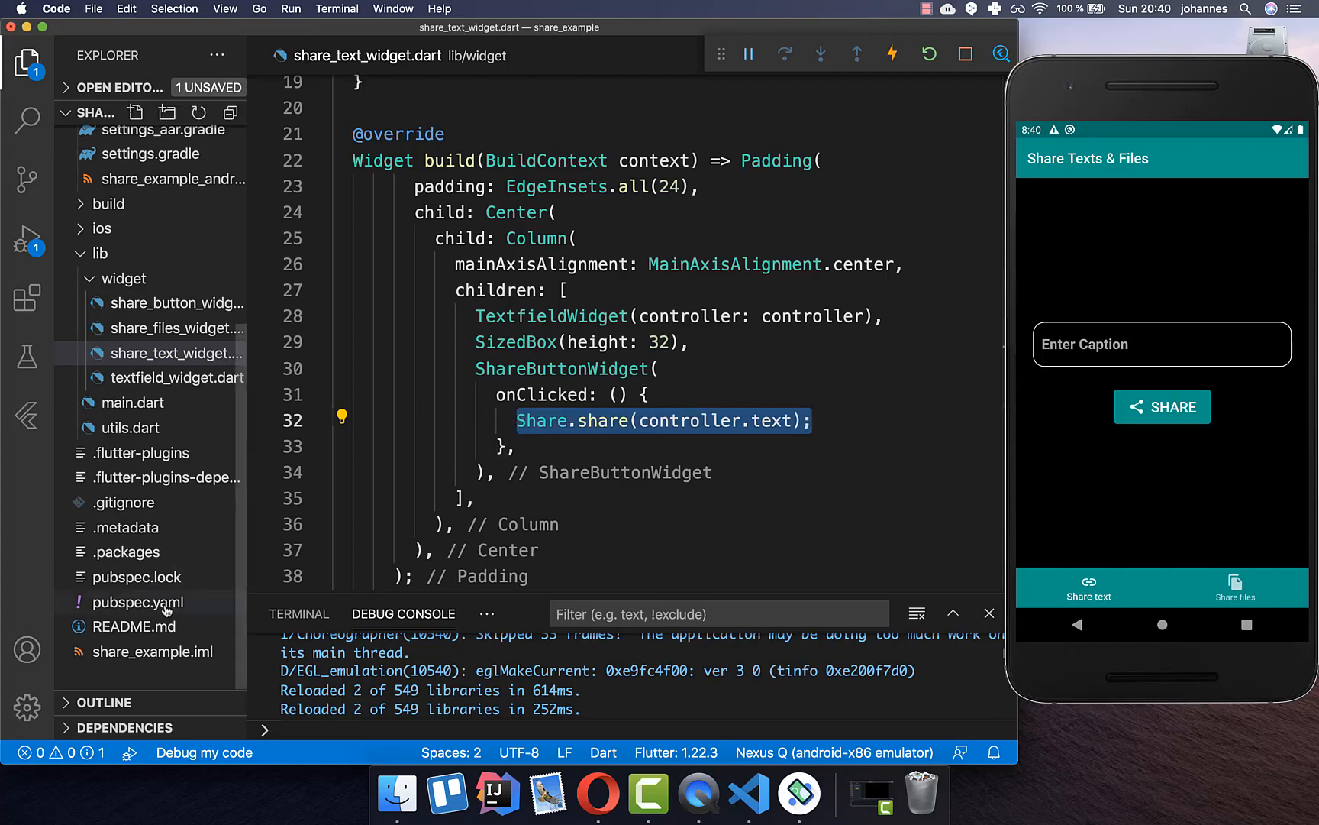
{"action": "left_click", "coordinate": [139, 601]}
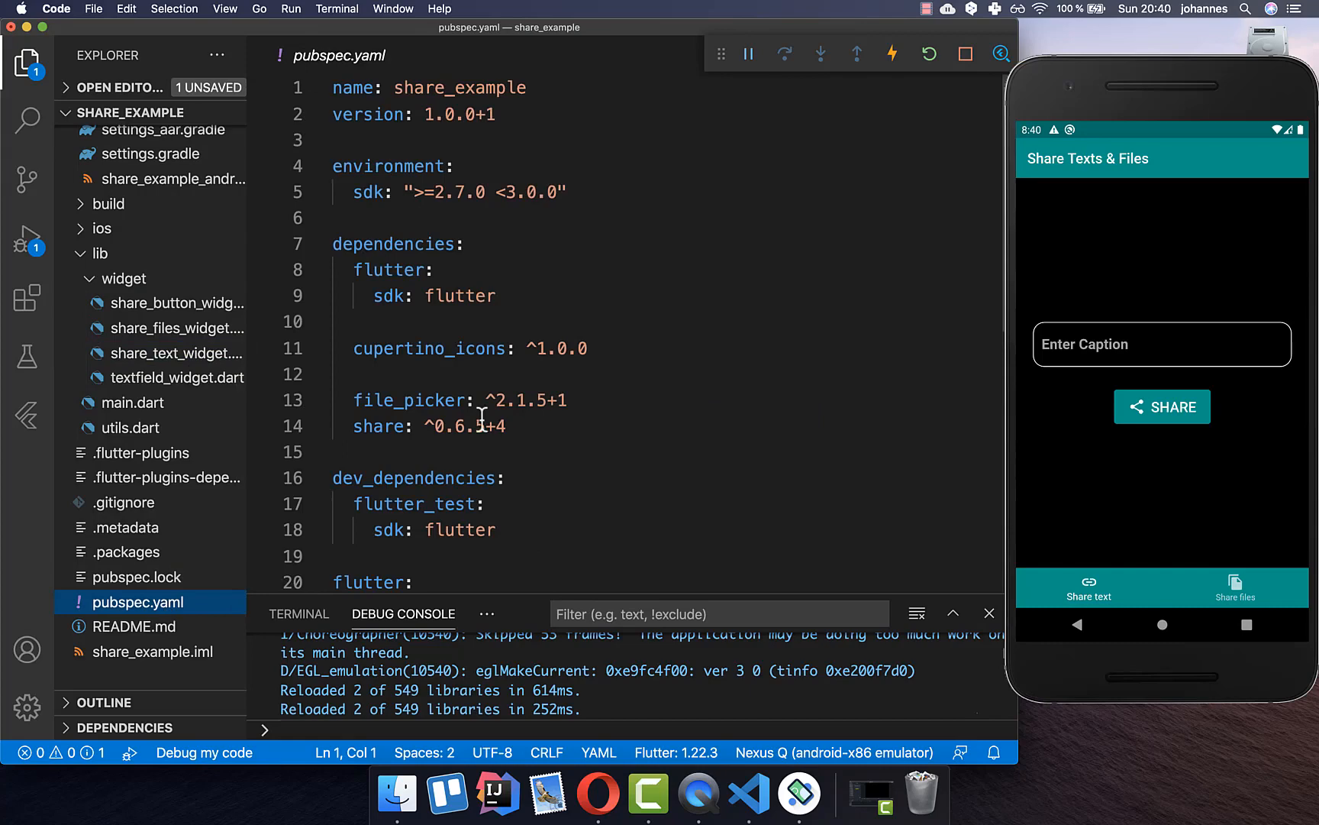
{"action": "triple_click", "coordinate": [429, 426]}
{"action": "type", "text": "Hello World"}
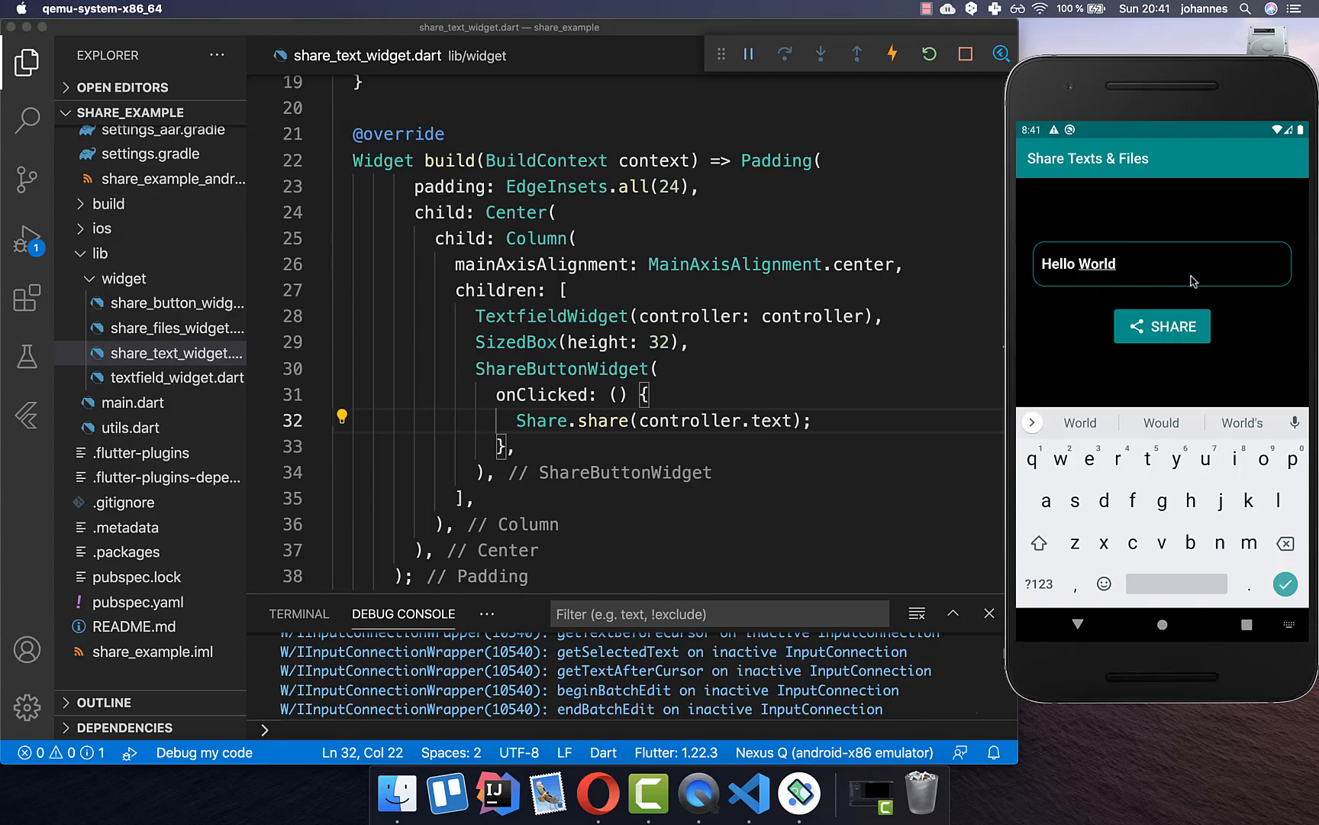
Share the 'Hello World' caption from the emulator app into a Messages draft.
{"action": "left_click", "coordinate": [1161, 326]}
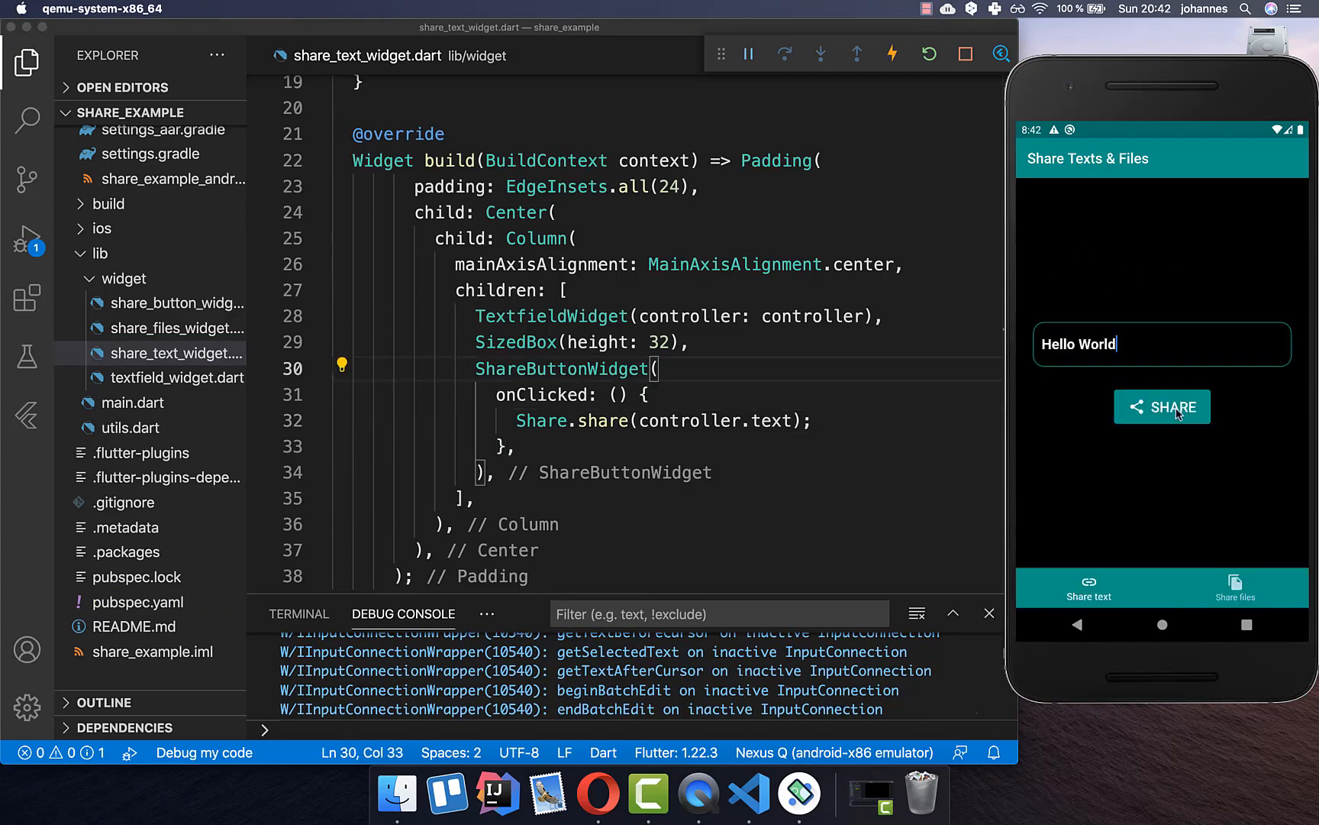
{"action": "left_click", "coordinate": [1162, 407]}
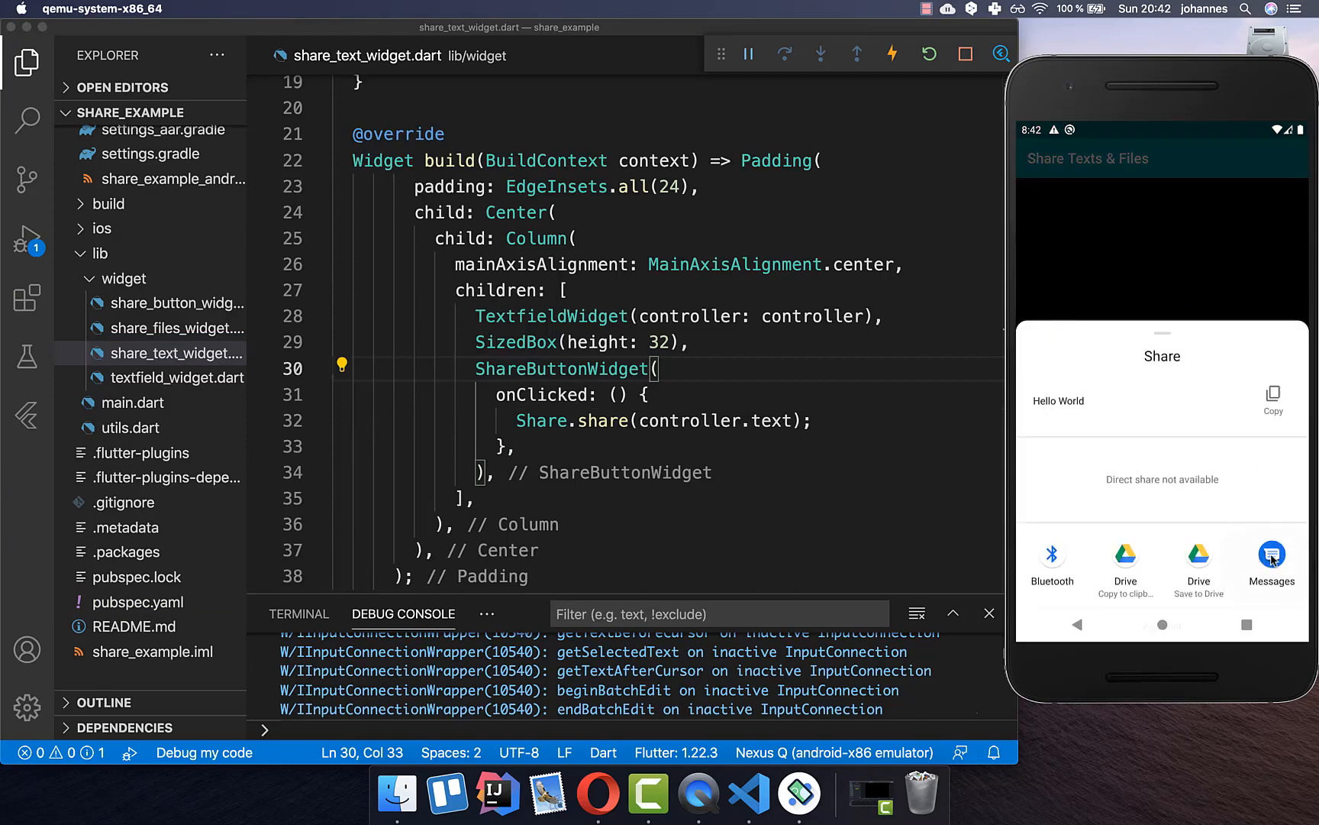
{"action": "left_click", "coordinate": [1272, 559]}
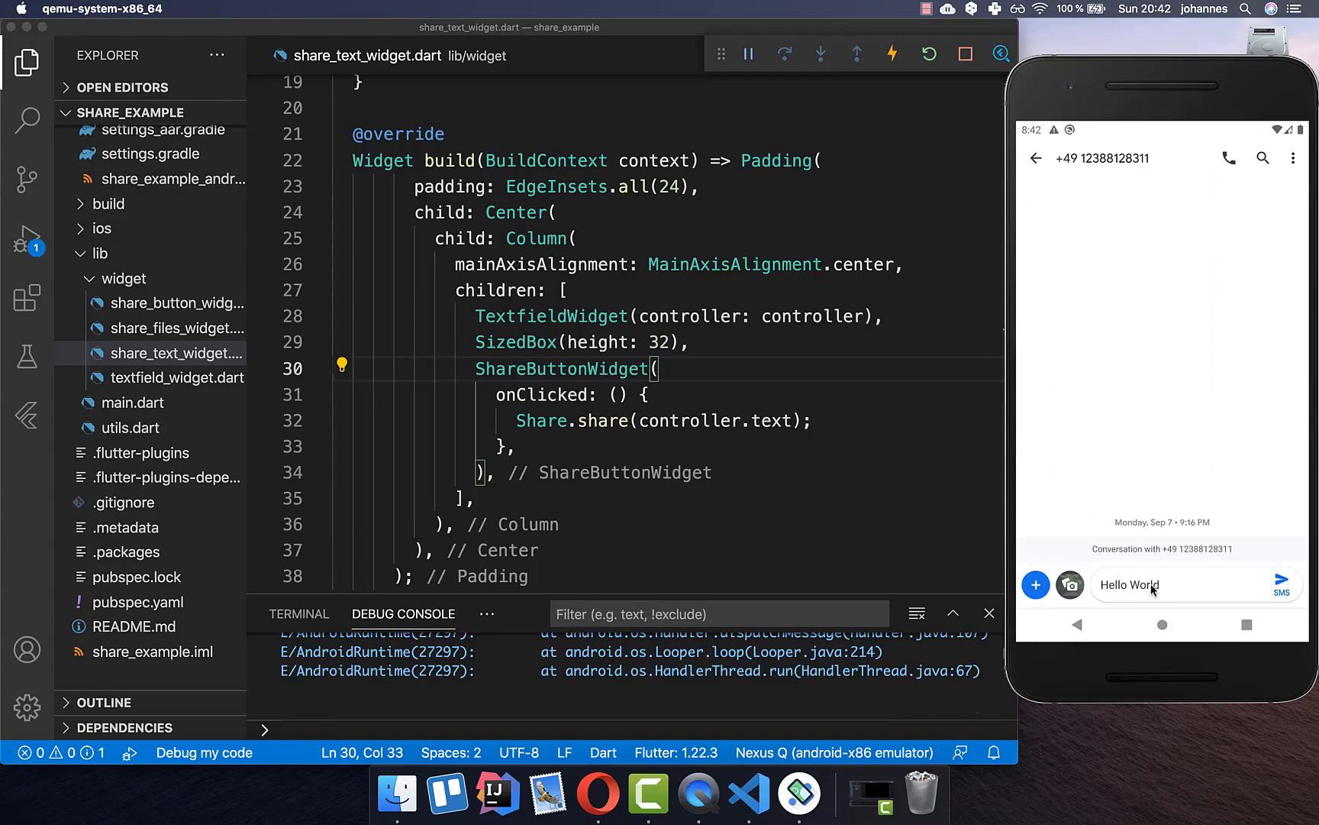
{"action": "mouse_move", "coordinate": [1140, 600]}
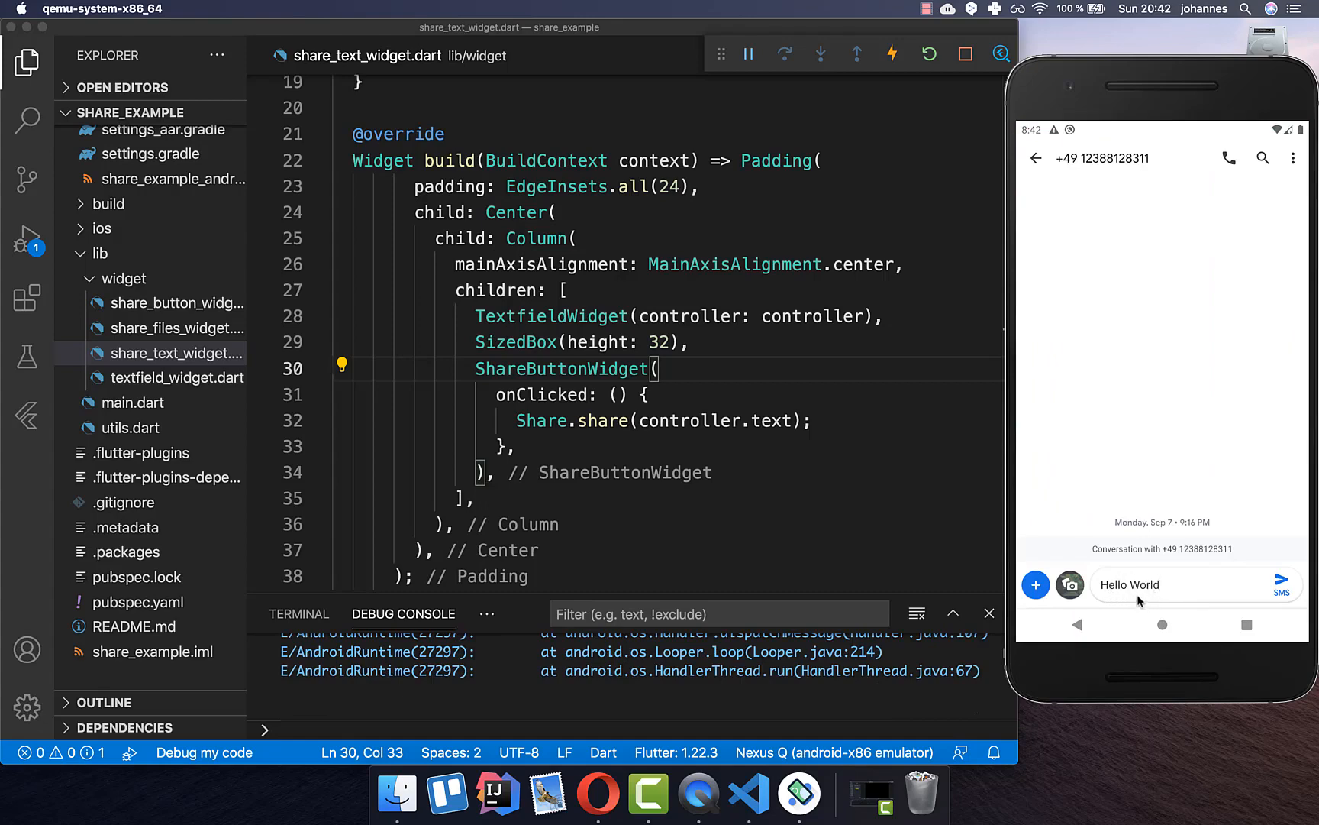
{"action": "mouse_move", "coordinate": [1215, 587]}
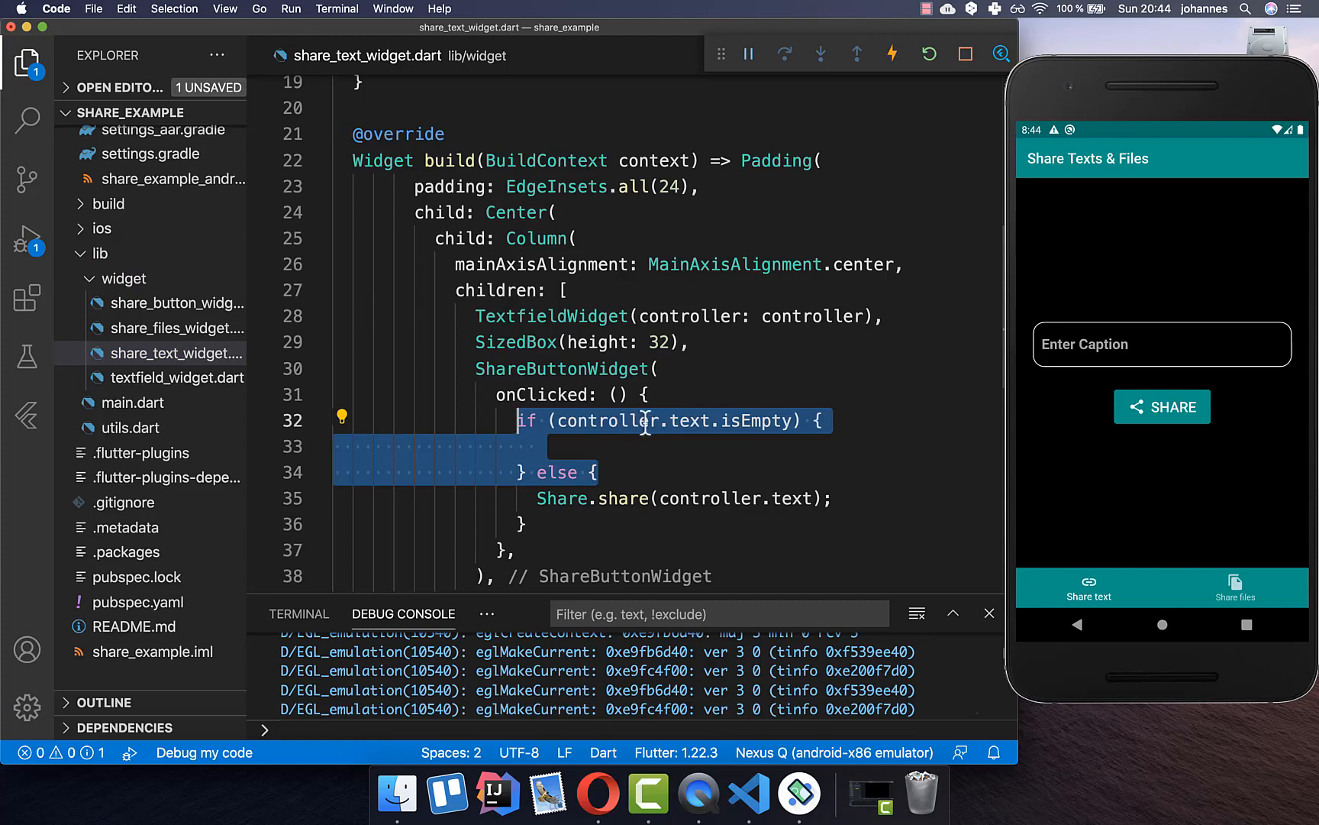
{"action": "mouse_move", "coordinate": [1203, 345]}
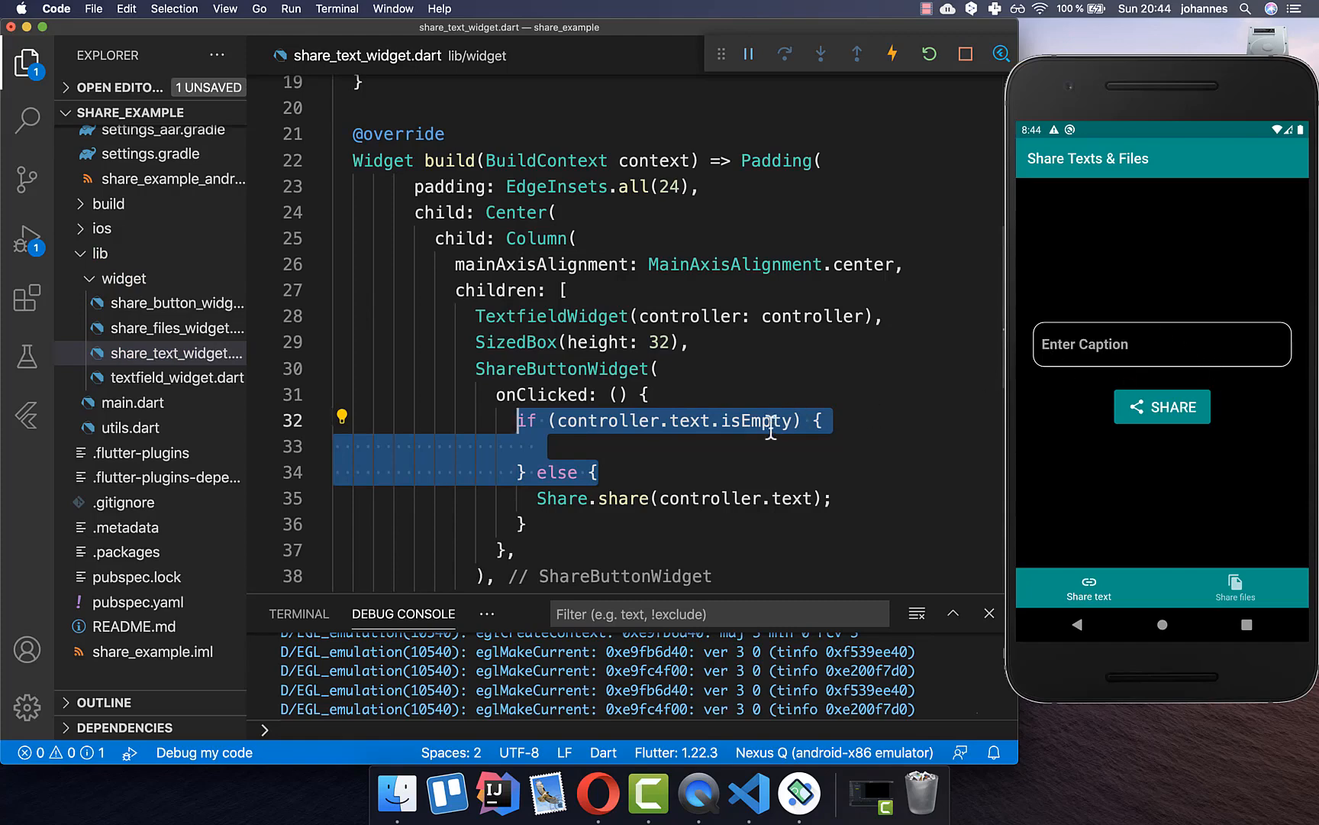
Show Utils.showSnackbar with 'Enter a caption!' when controller.text is empty.
{"action": "type", "text": "Utils.showSnackbar(context, message: );"}
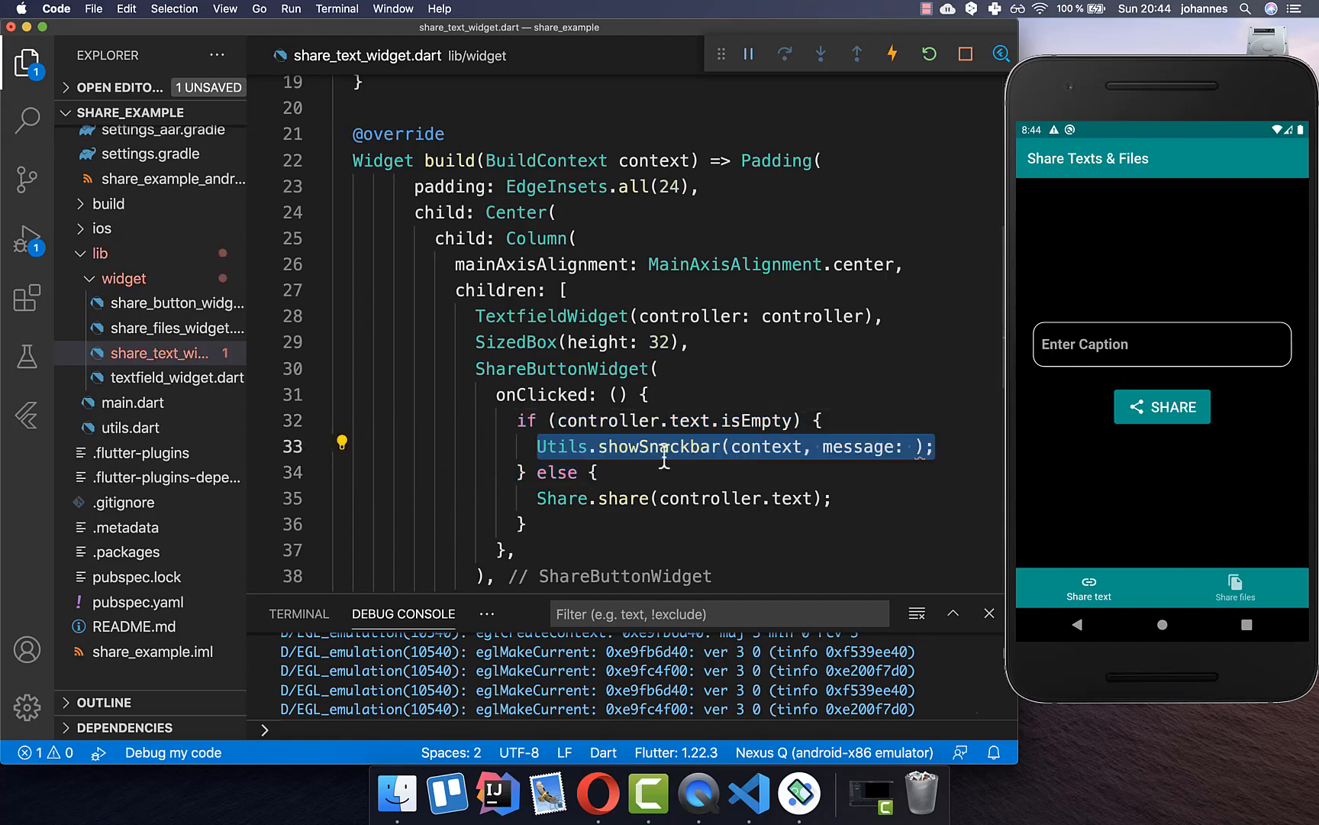
{"action": "type", "text": "'Enter a caption!'"}
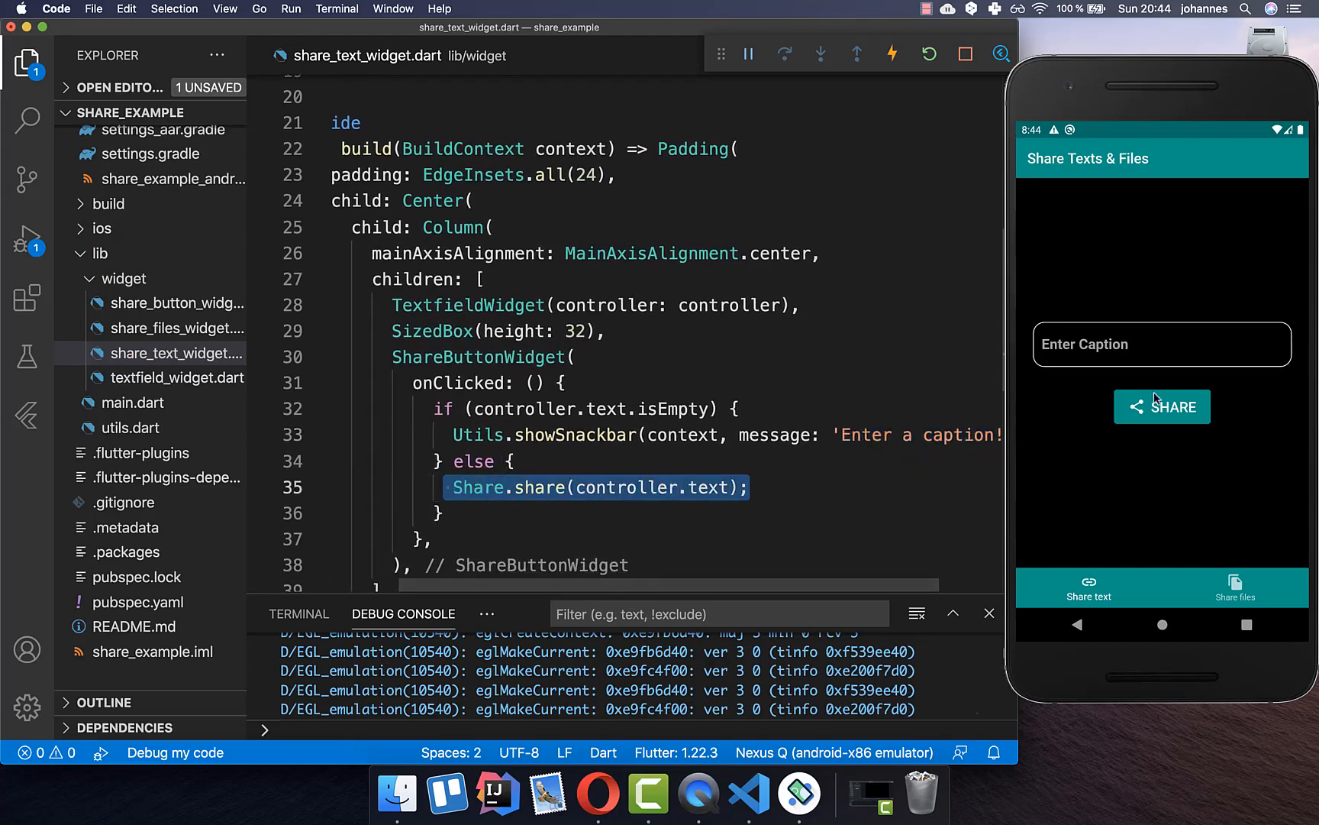
{"action": "mouse_move", "coordinate": [1131, 438]}
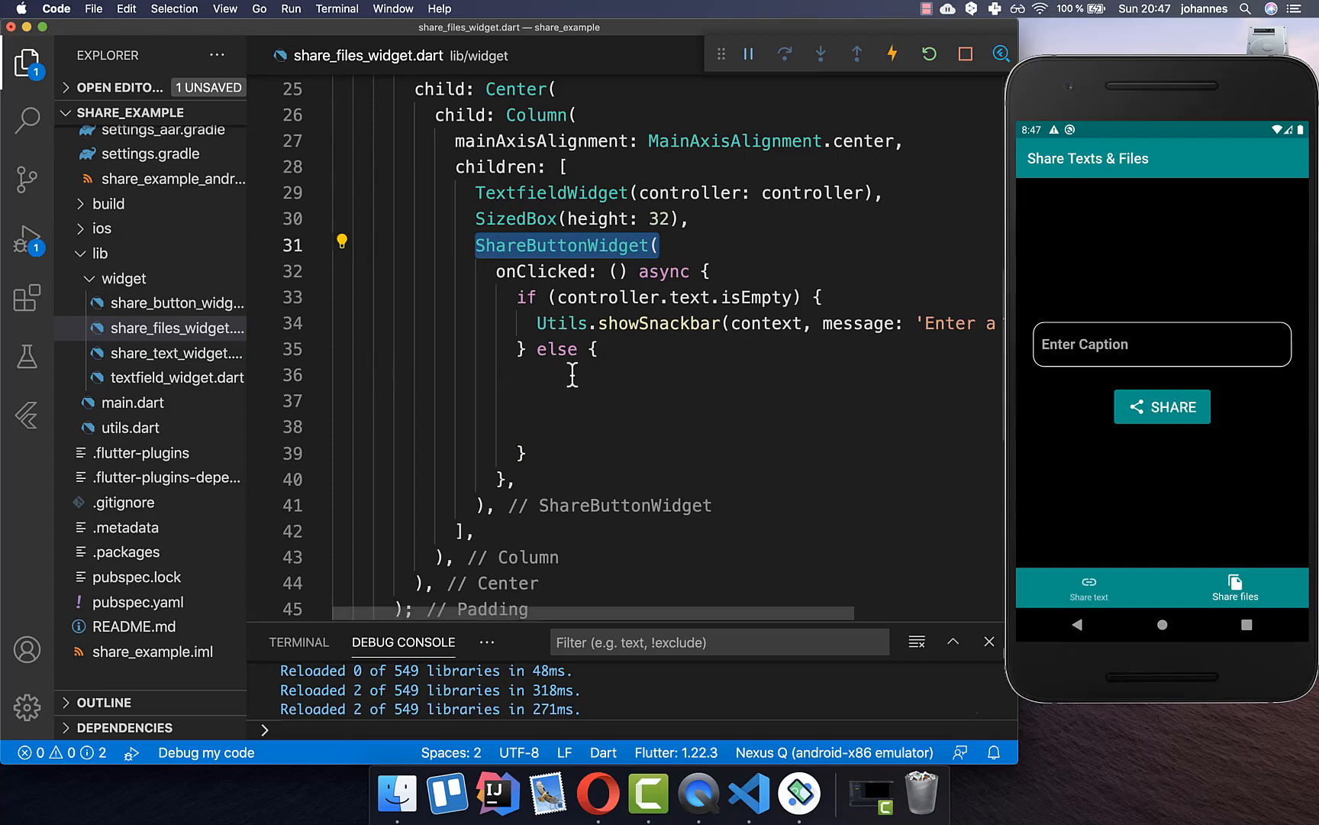
Add final filePaths = await pickFile(); and a pickFile helper awaiting FilePicker.platform.pickFiles().
{"action": "type", "text": "final filePaths = await pickFile();"}
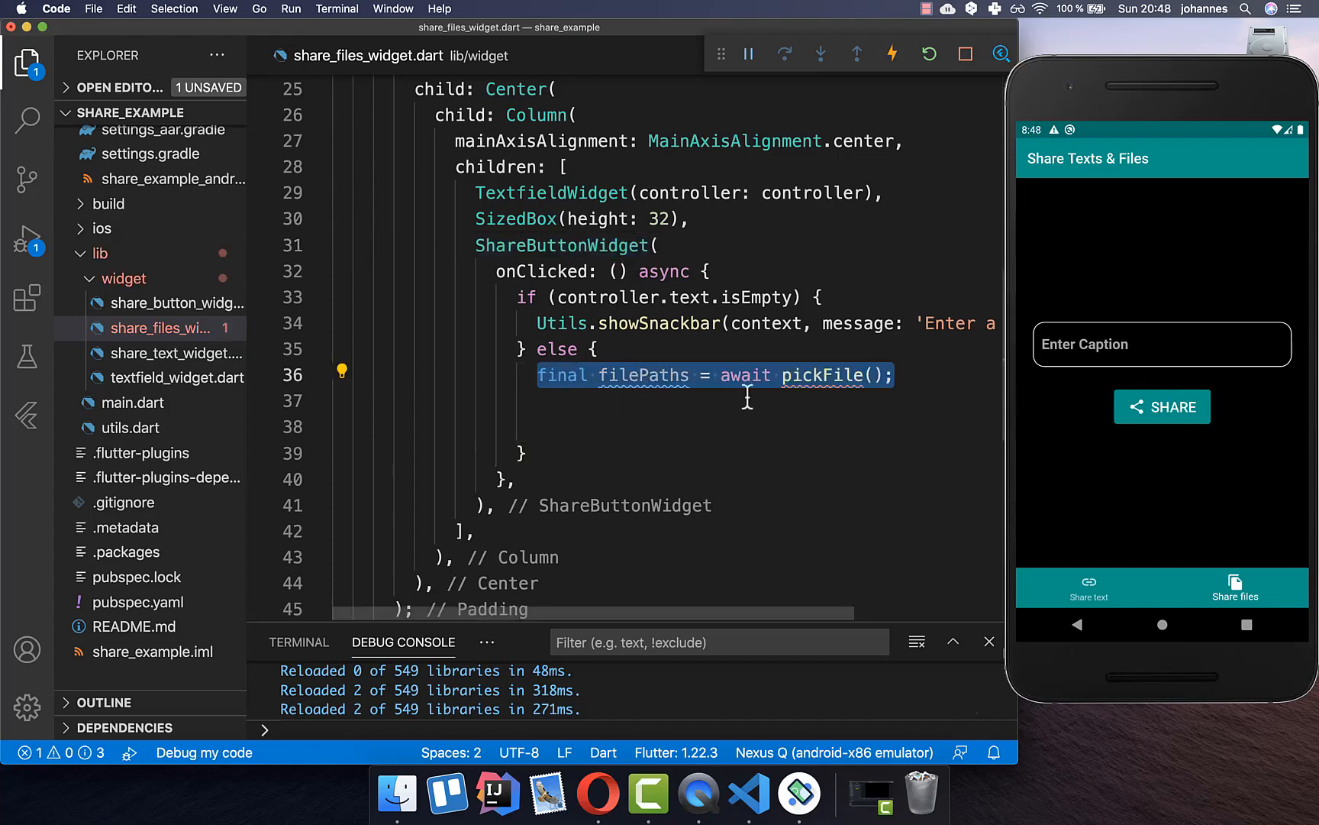
{"action": "mouse_move", "coordinate": [835, 389]}
{"action": "type", "text": "final result ="}
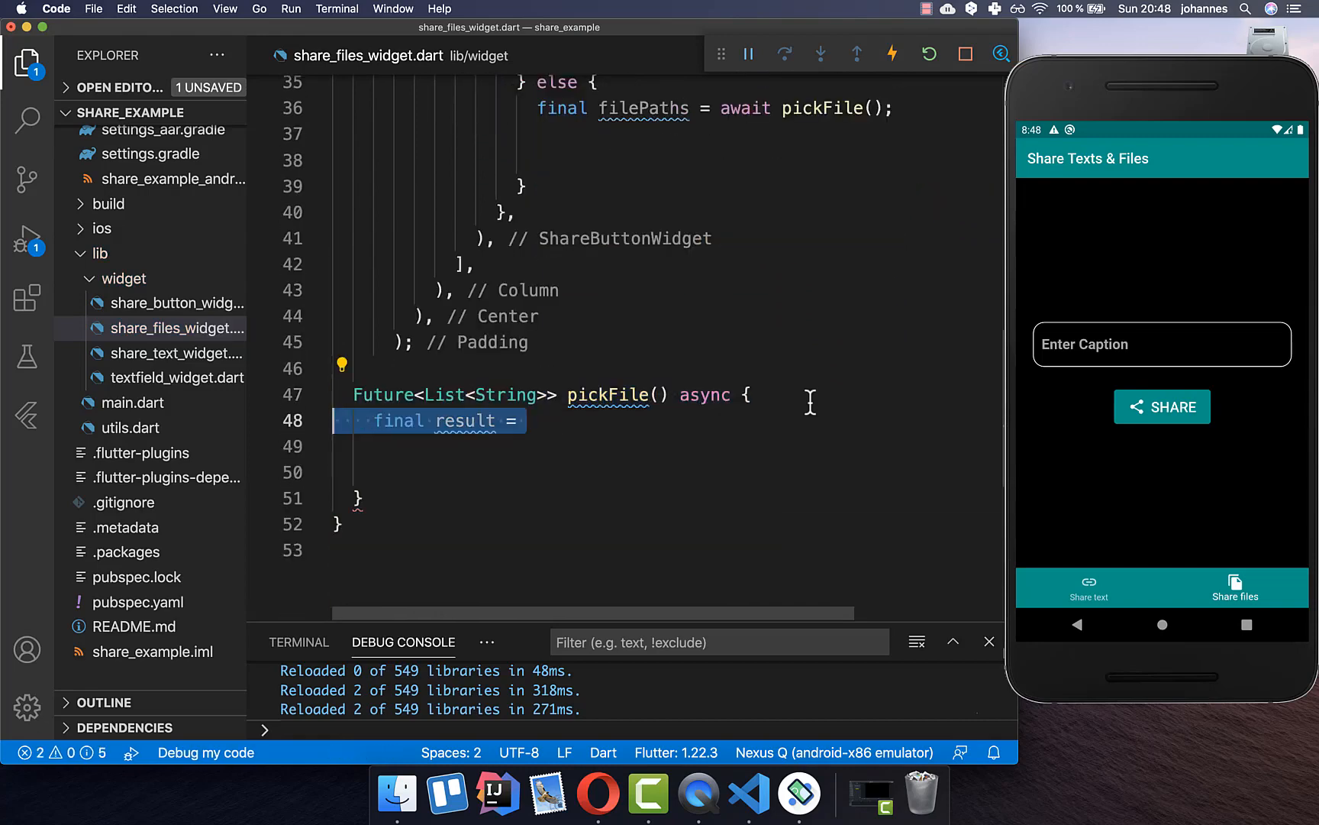
{"action": "type", "text": "await FilePicker.platform.pickFiles();"}
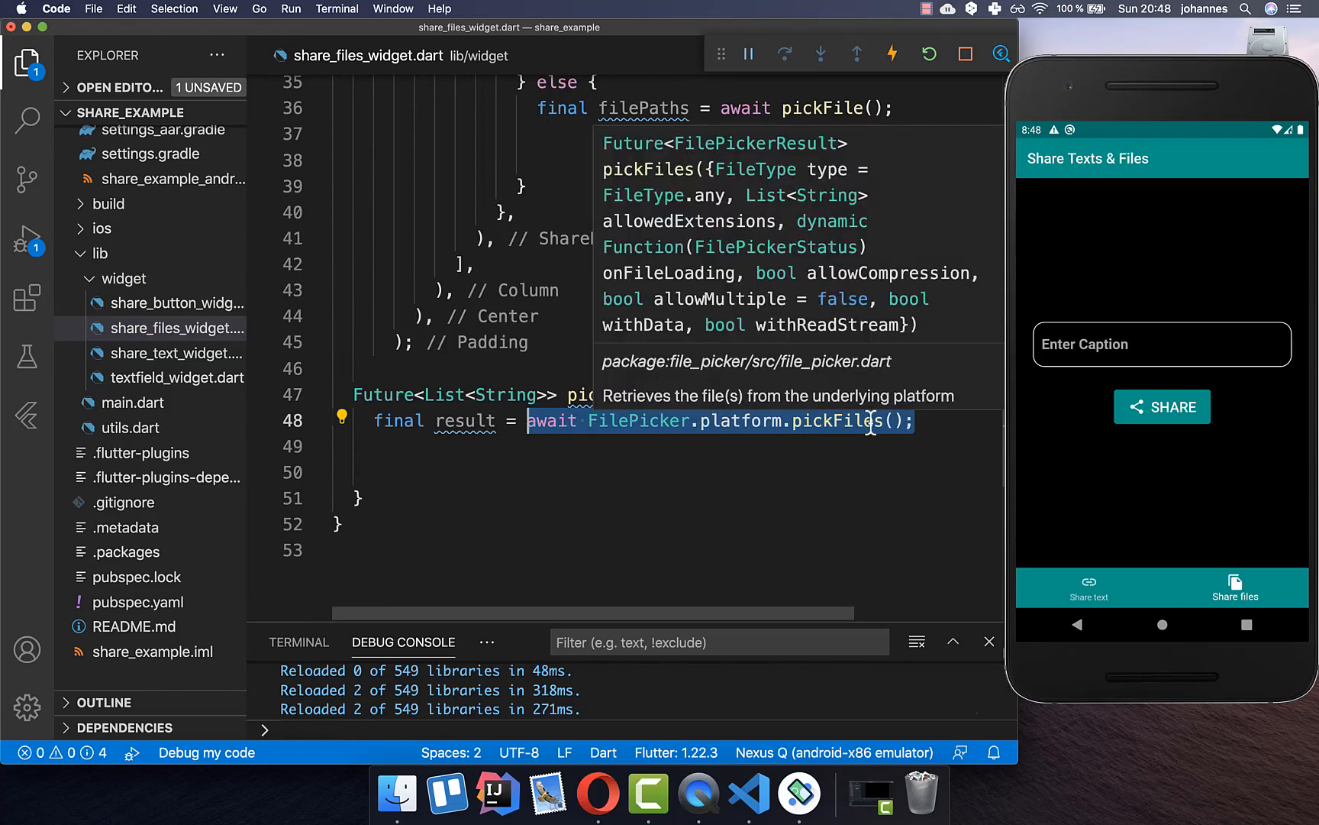
{"action": "mouse_move", "coordinate": [696, 421]}
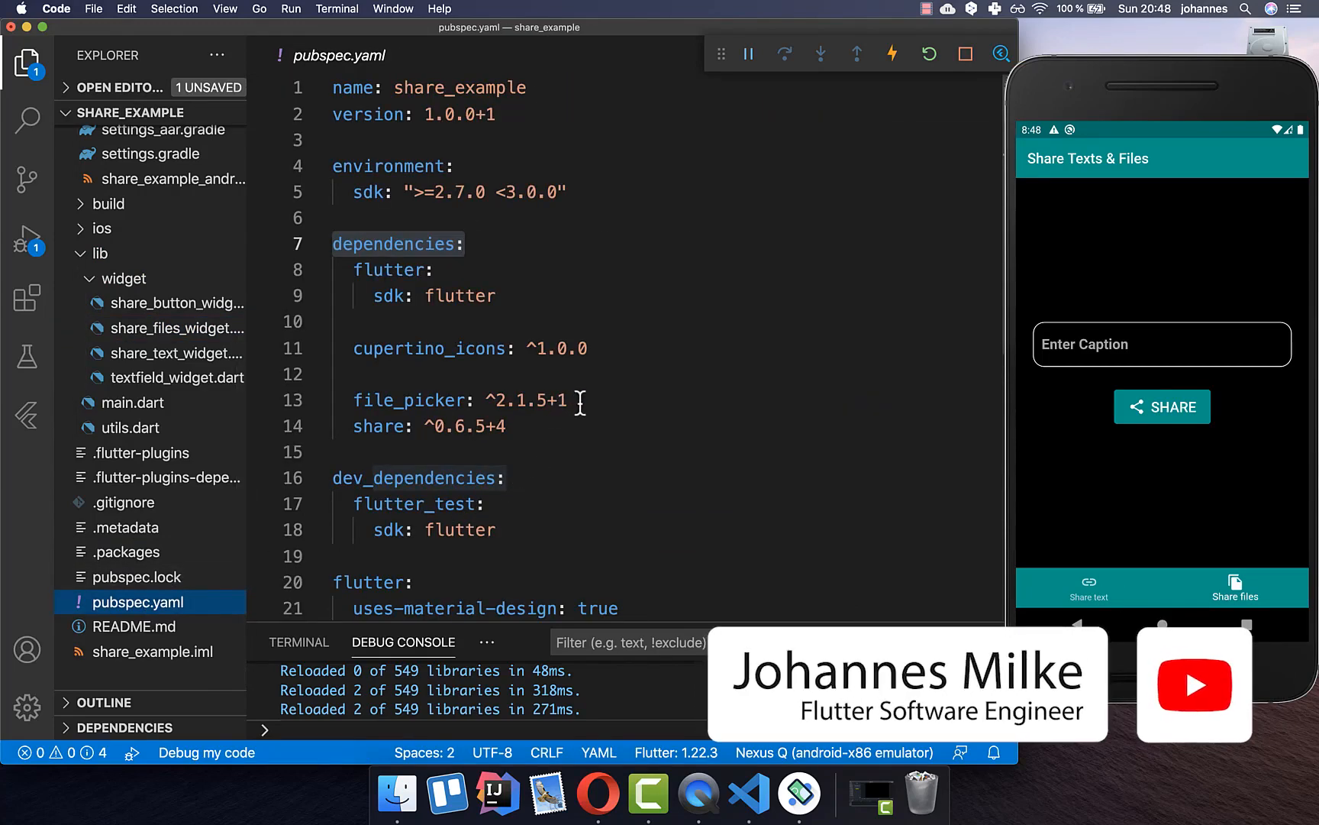
Highlight the file_picker dependency line in pubspec.yaml.
{"action": "triple_click", "coordinate": [421, 399]}
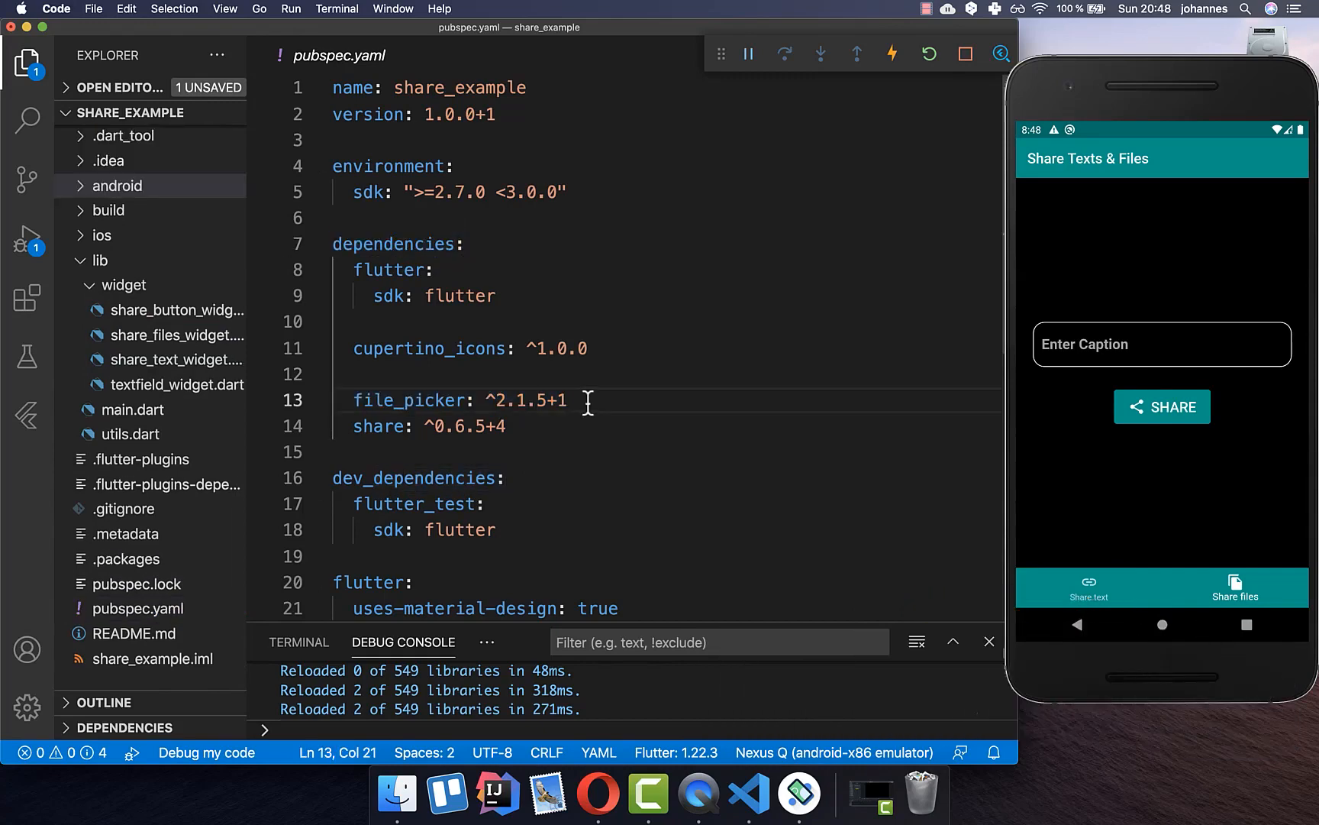
{"action": "triple_click", "coordinate": [459, 400]}
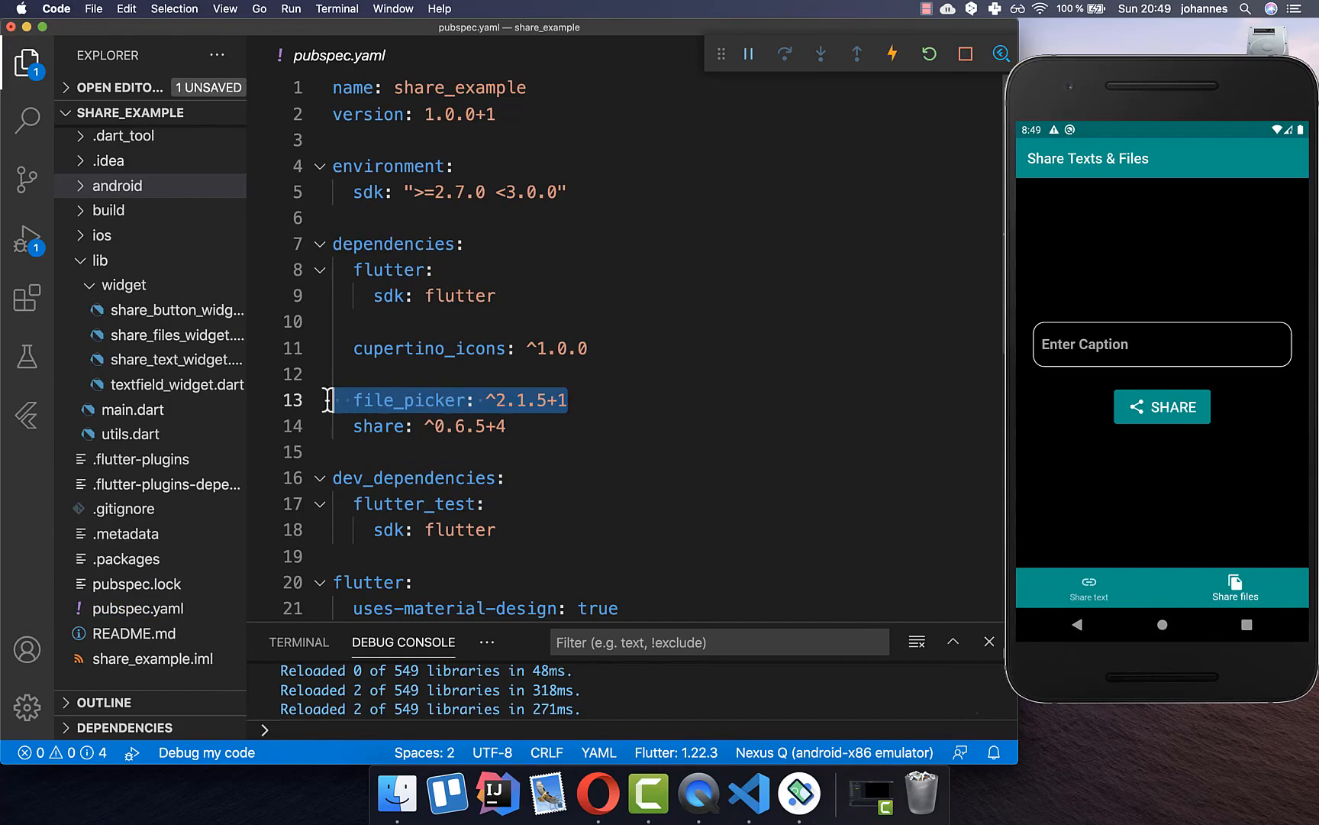
{"action": "left_click", "coordinate": [117, 184]}
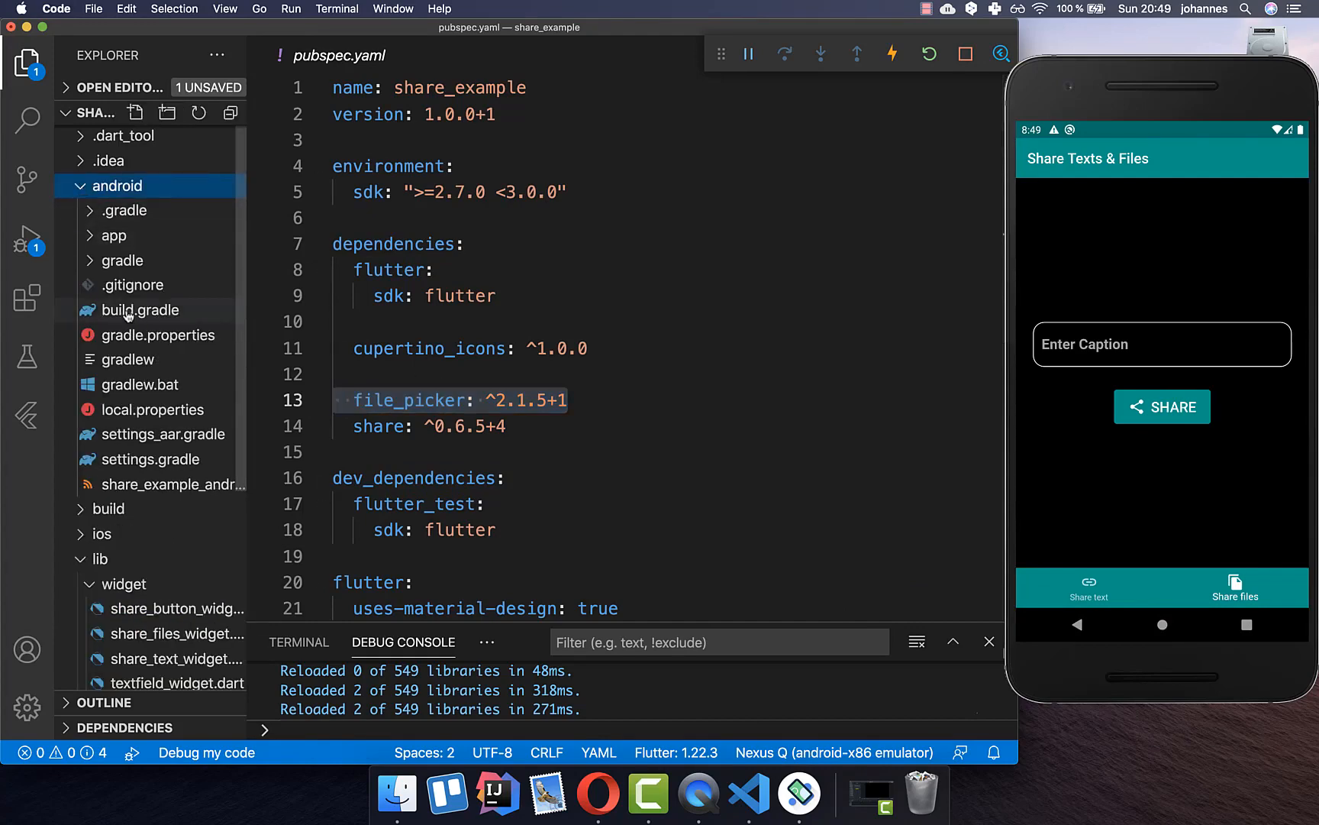
Check Android Gradle plugin 4.0.1 in build.gradle and open gradle-wrapper.properties.
{"action": "left_click", "coordinate": [140, 310]}
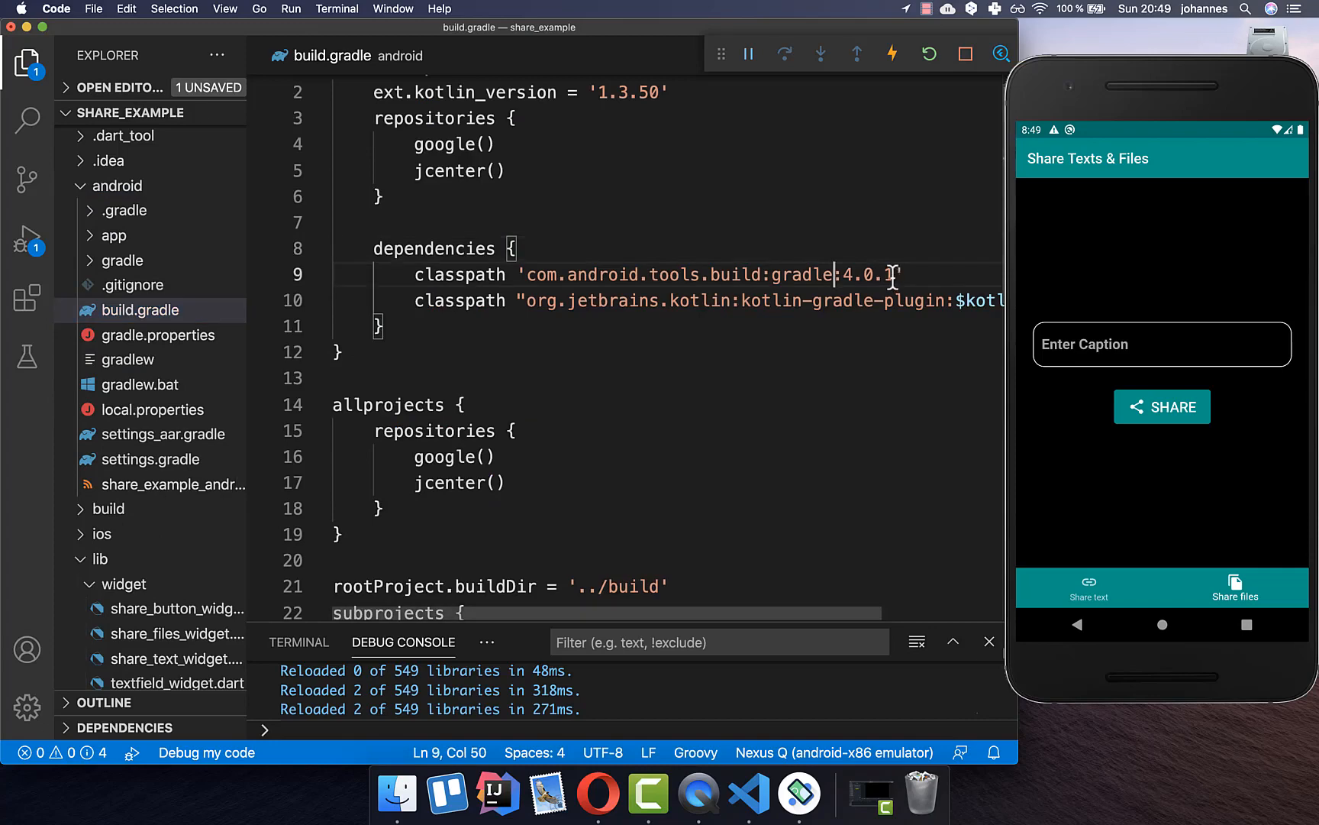
{"action": "left_click_drag", "start_coordinate": [836, 274], "coordinate": [894, 274]}
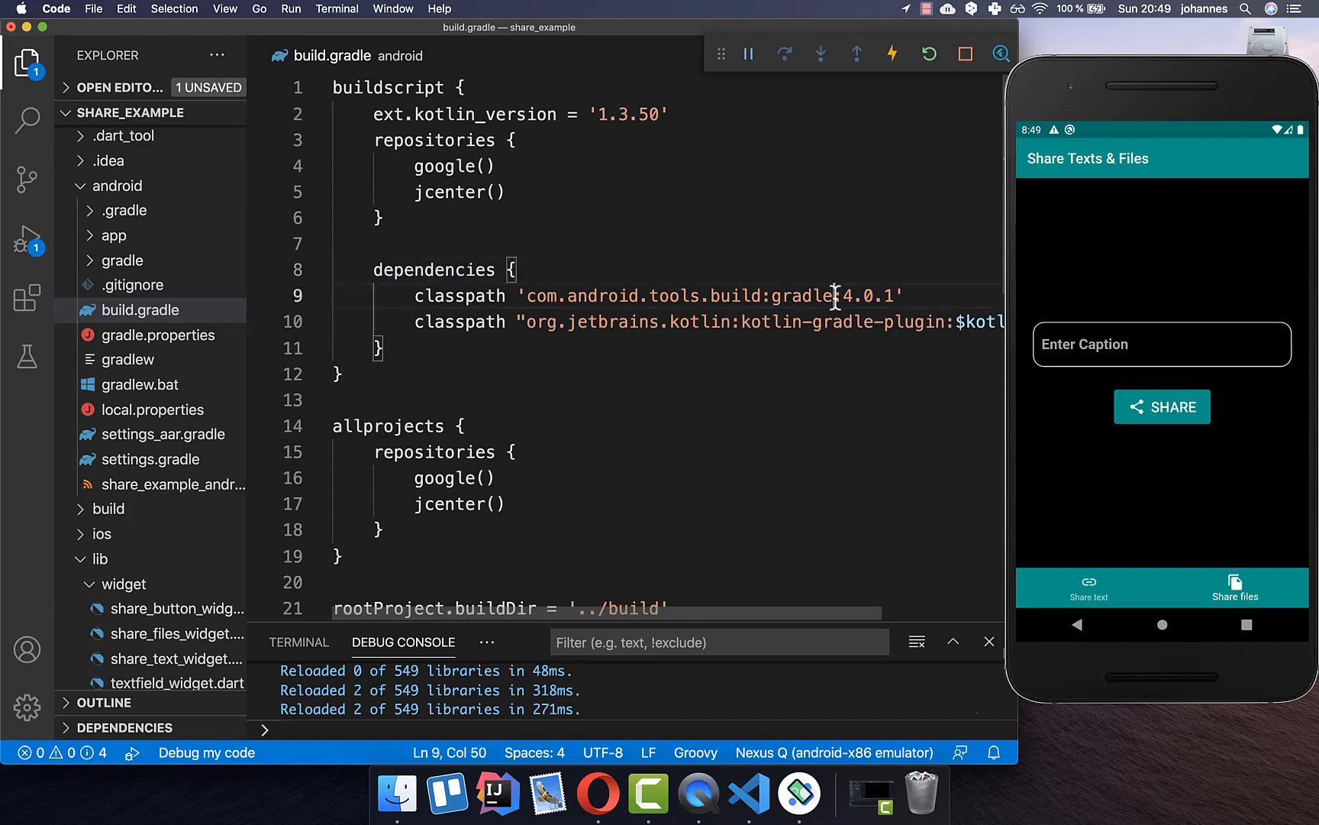
{"action": "left_click_drag", "start_coordinate": [835, 295], "coordinate": [898, 295]}
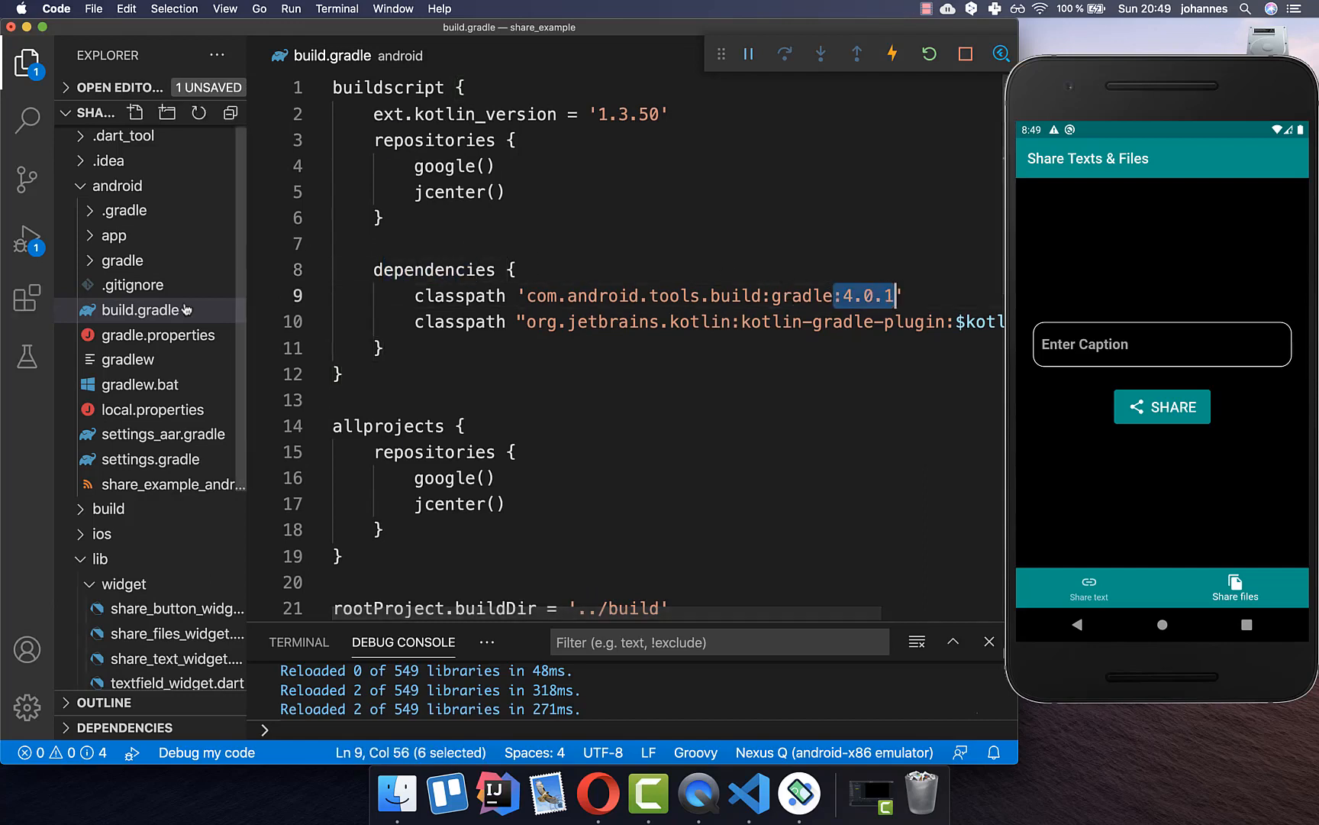
{"action": "left_click", "coordinate": [122, 261]}
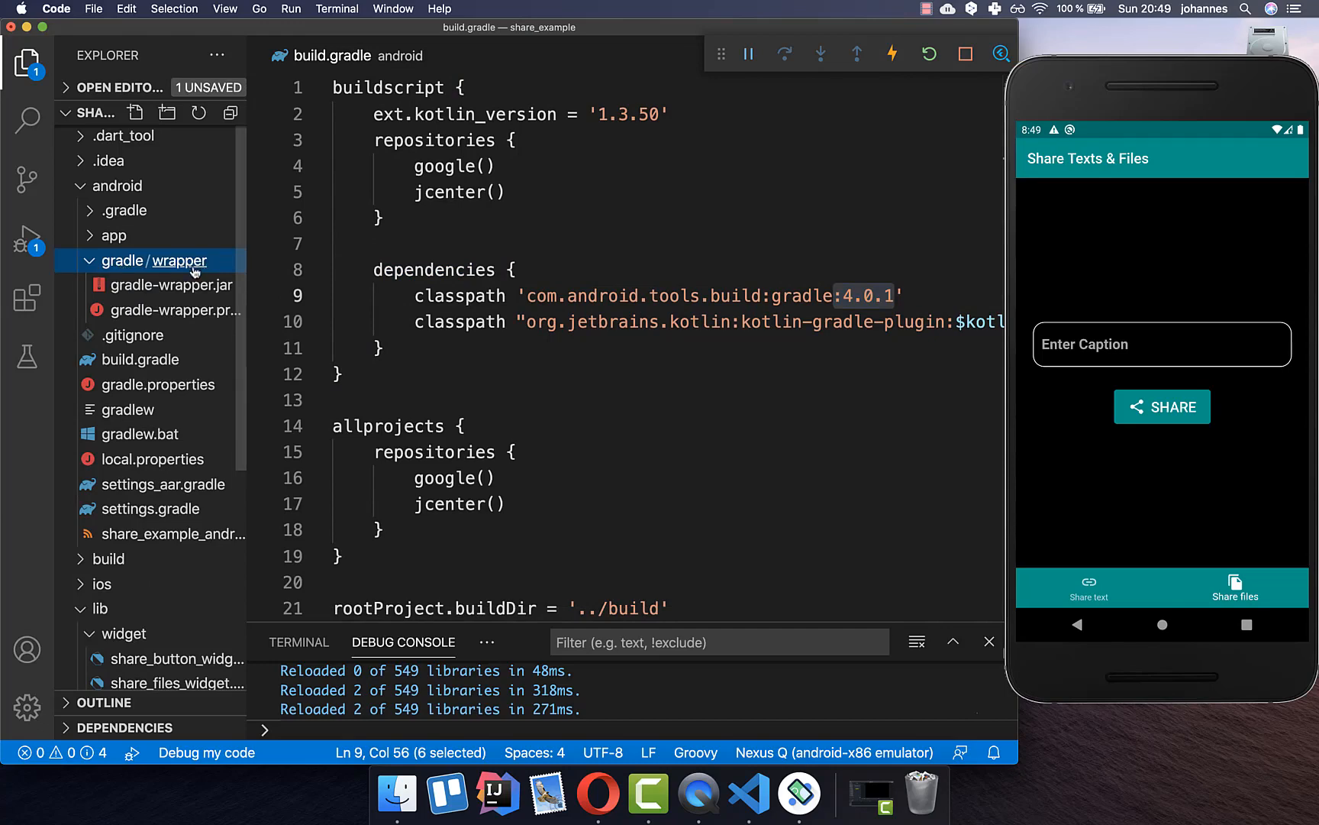
{"action": "mouse_move", "coordinate": [164, 310]}
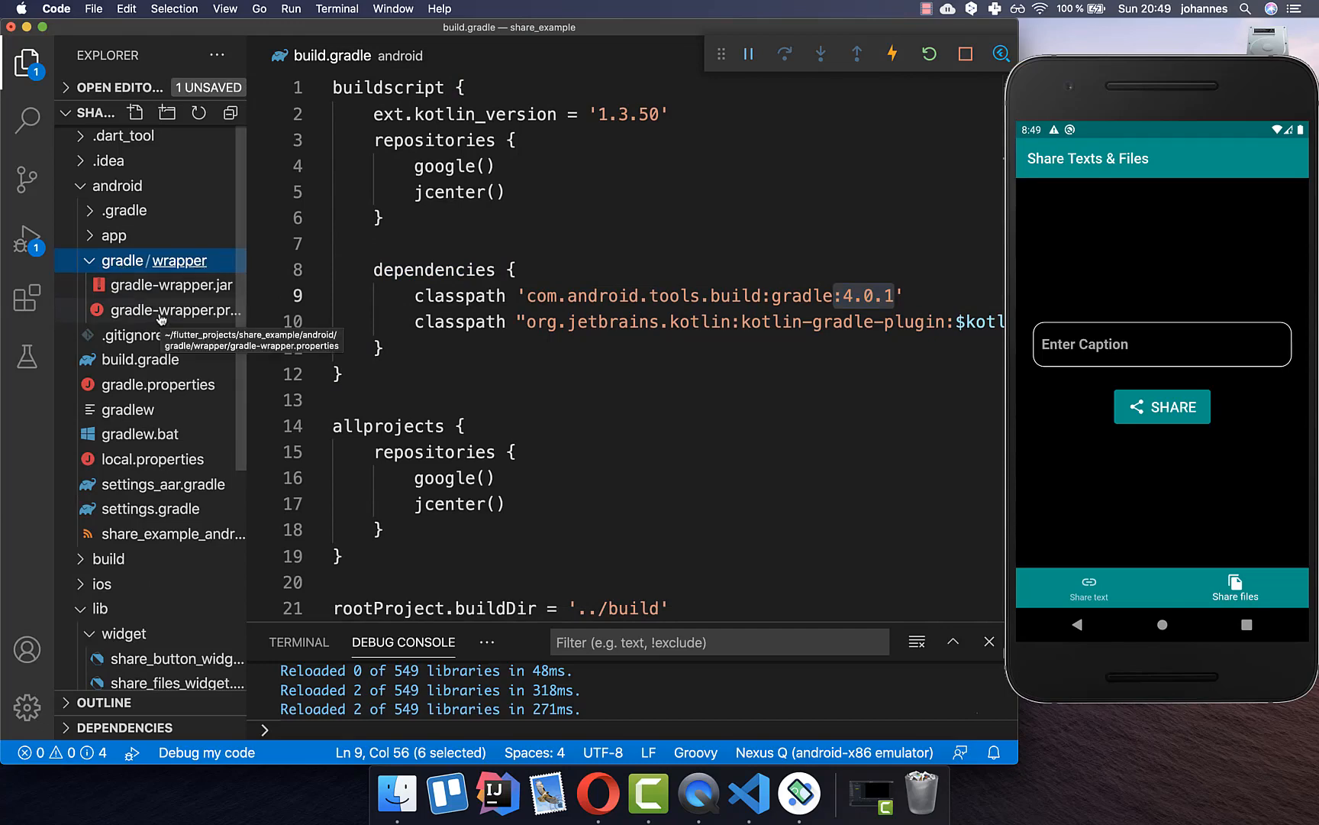
{"action": "left_click", "coordinate": [176, 310]}
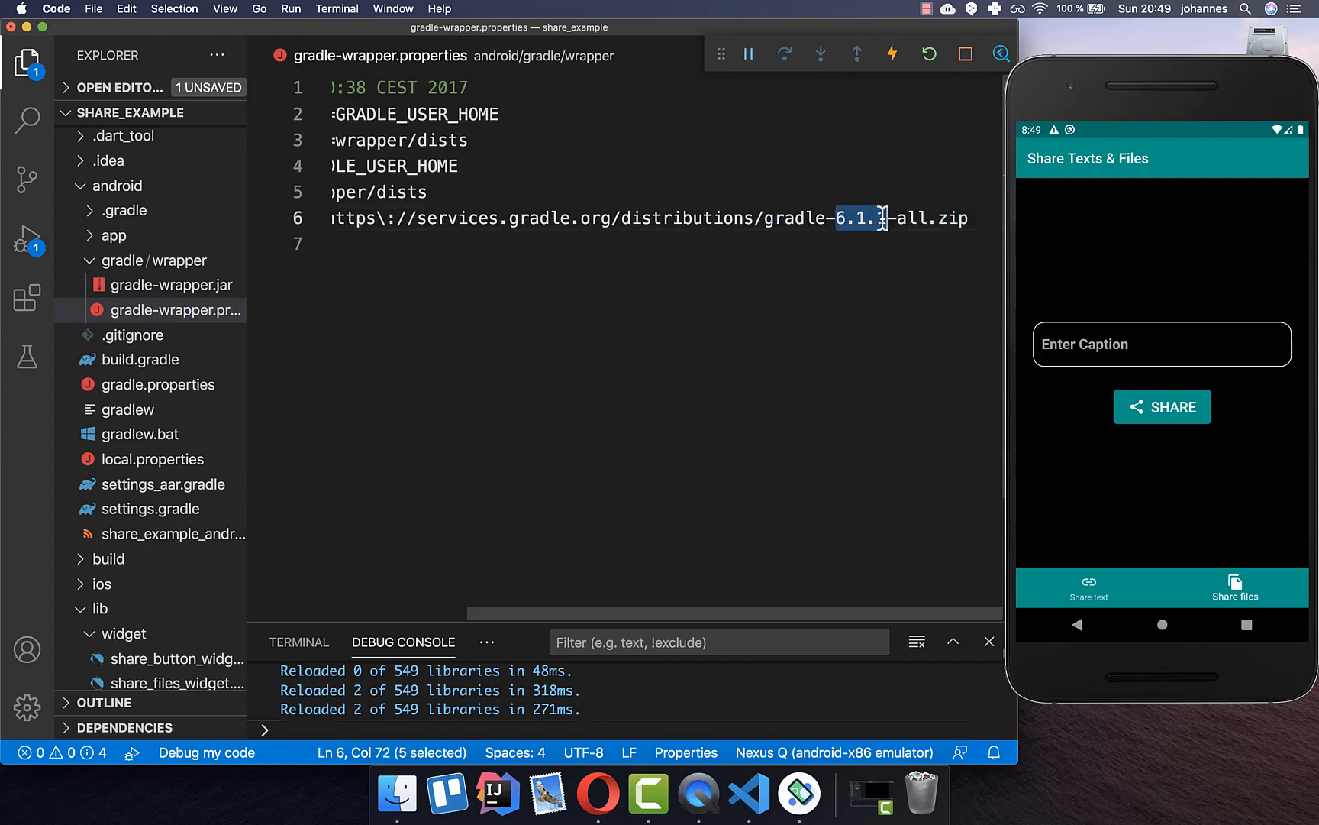
In share_files_widget.dart, pass allowMultiple: true to FilePicker.platform.pickFiles().
{"action": "left_click", "coordinate": [175, 334]}
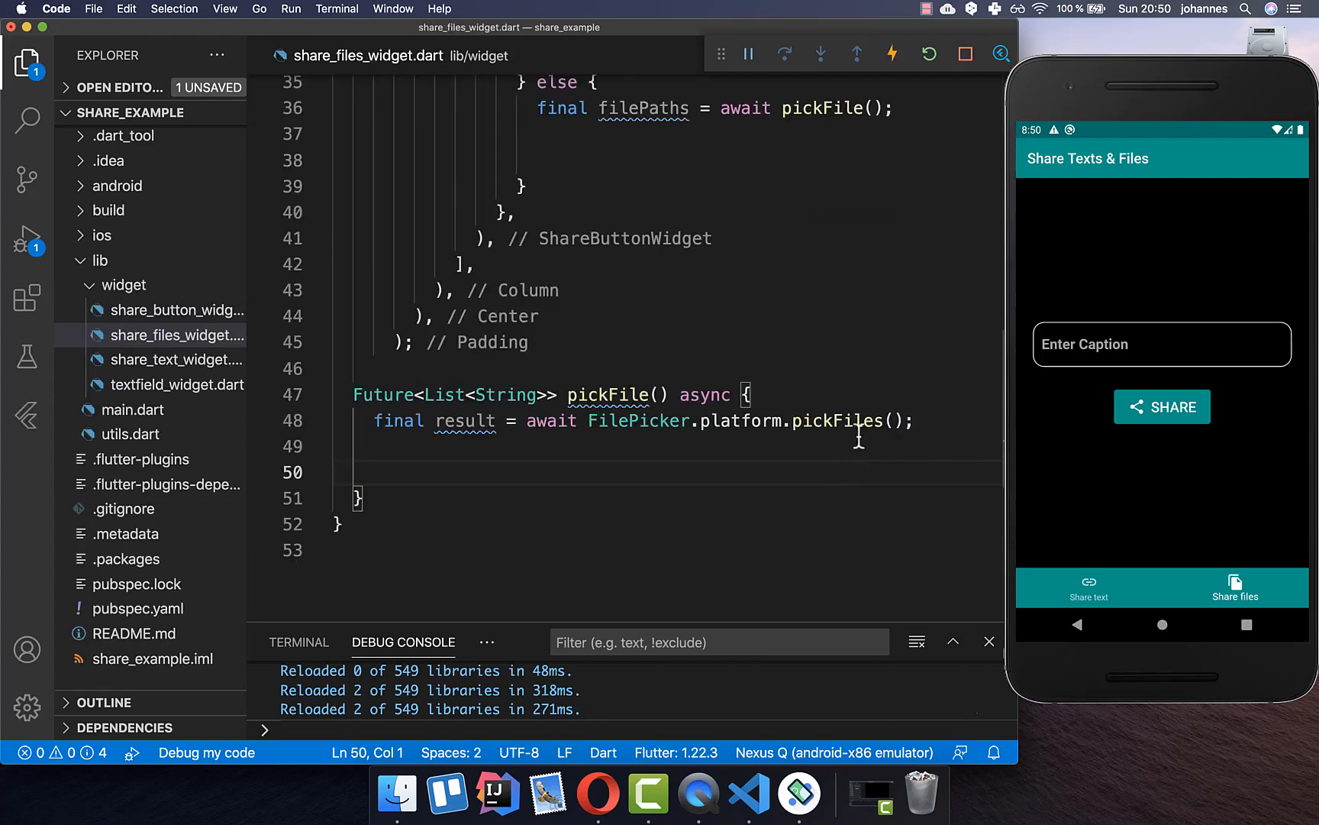
{"action": "double_click", "coordinate": [607, 395]}
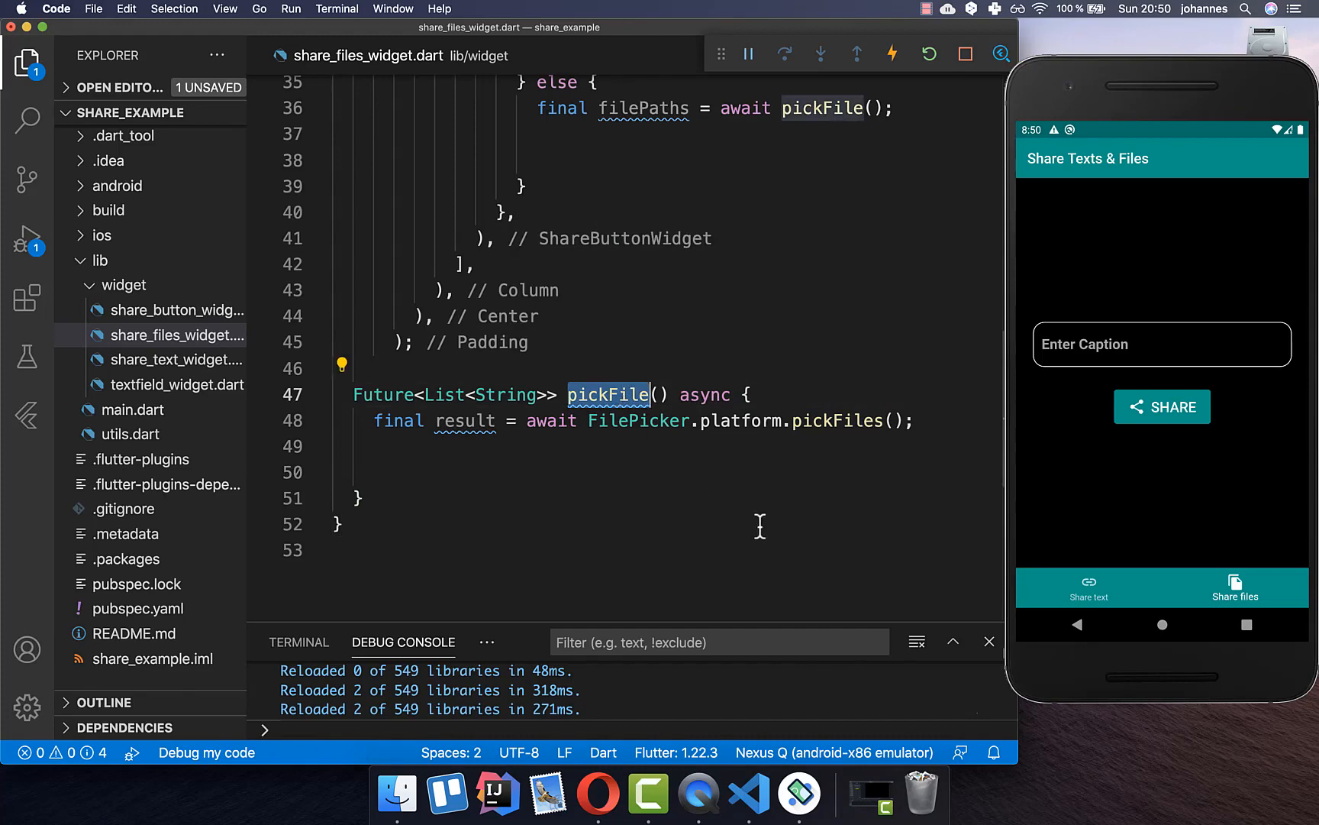
{"action": "type", "text": "allowMultiple: true"}
{"action": "left_click", "coordinate": [675, 472]}
{"action": "type", "text": "return result.paths;"}
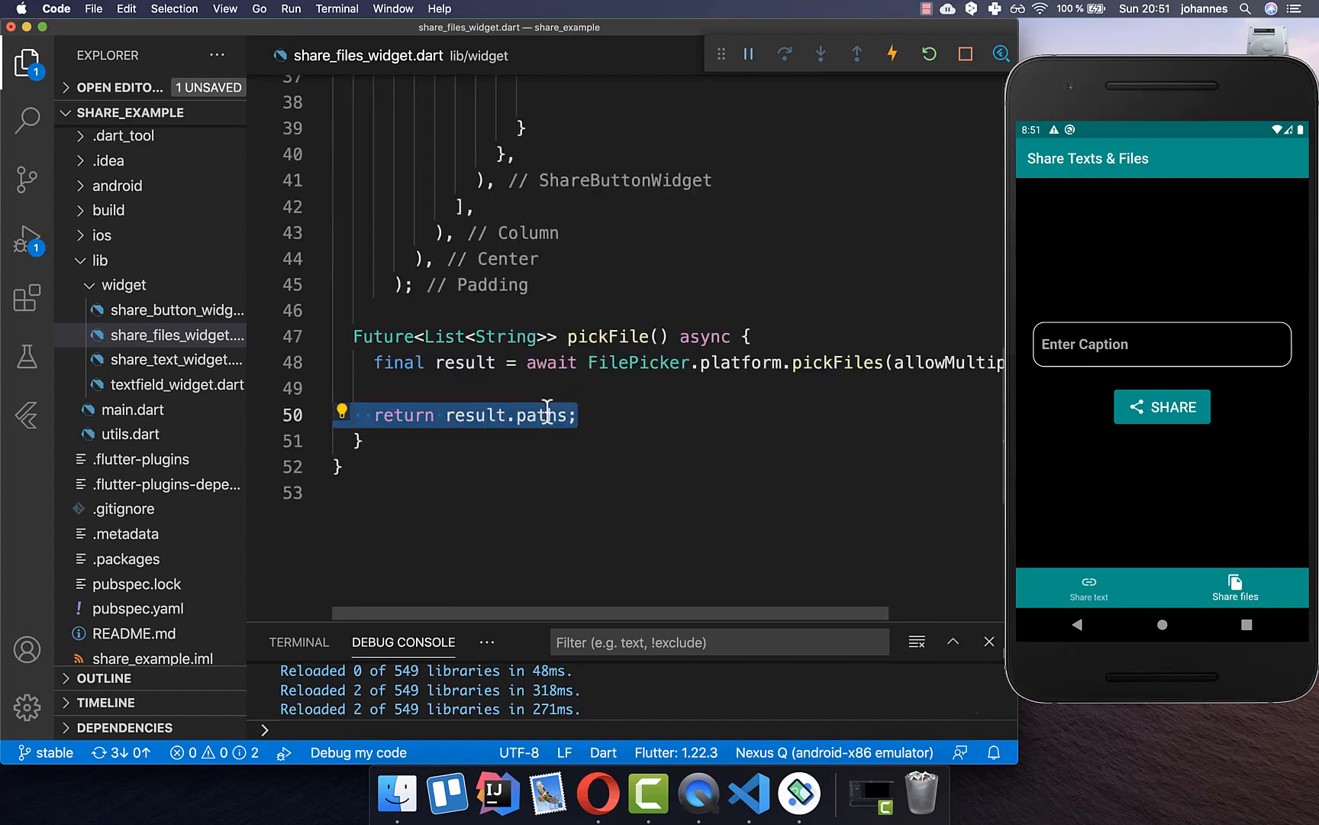
{"action": "mouse_move", "coordinate": [541, 414]}
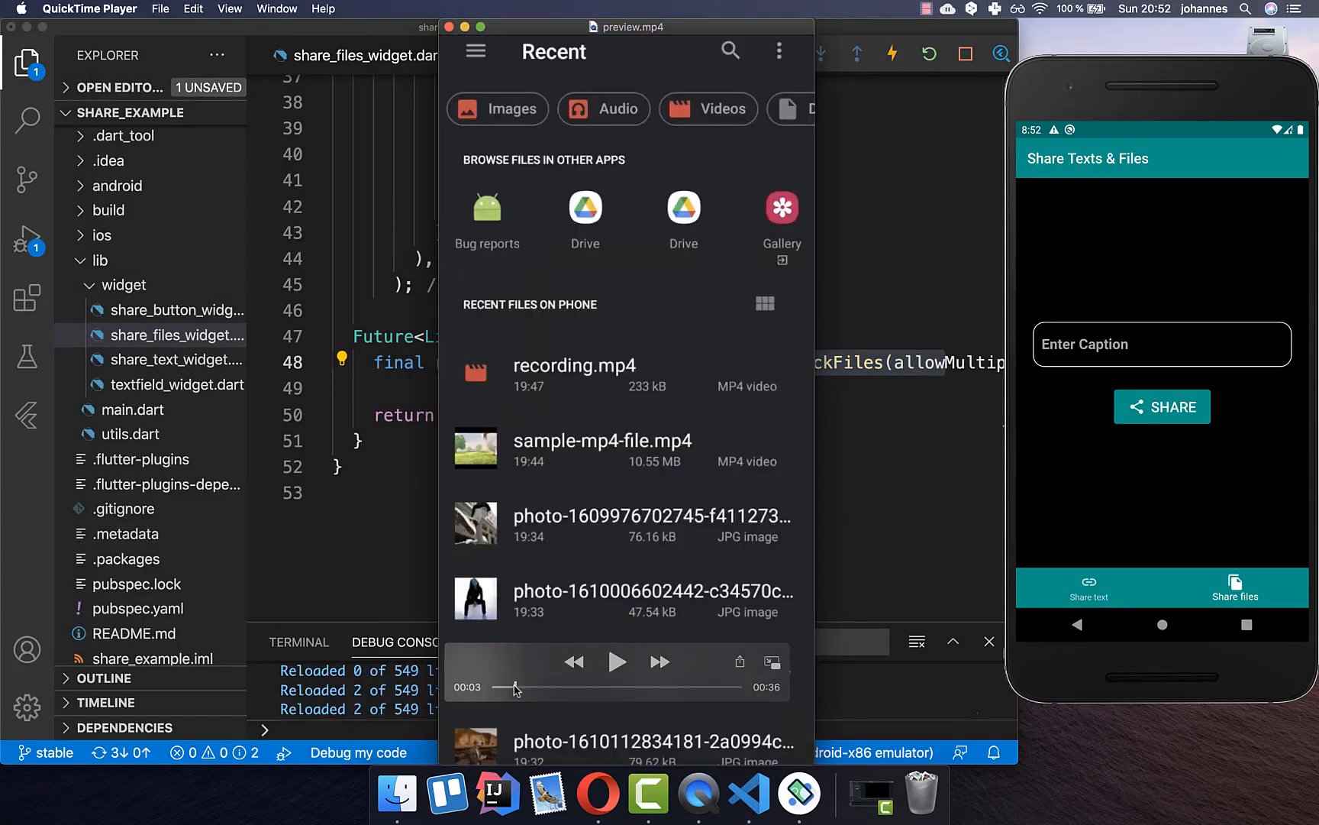
Play the preview clip showing sample-mp4-file.mp4 selected in the file picker.
{"action": "left_click", "coordinate": [602, 447]}
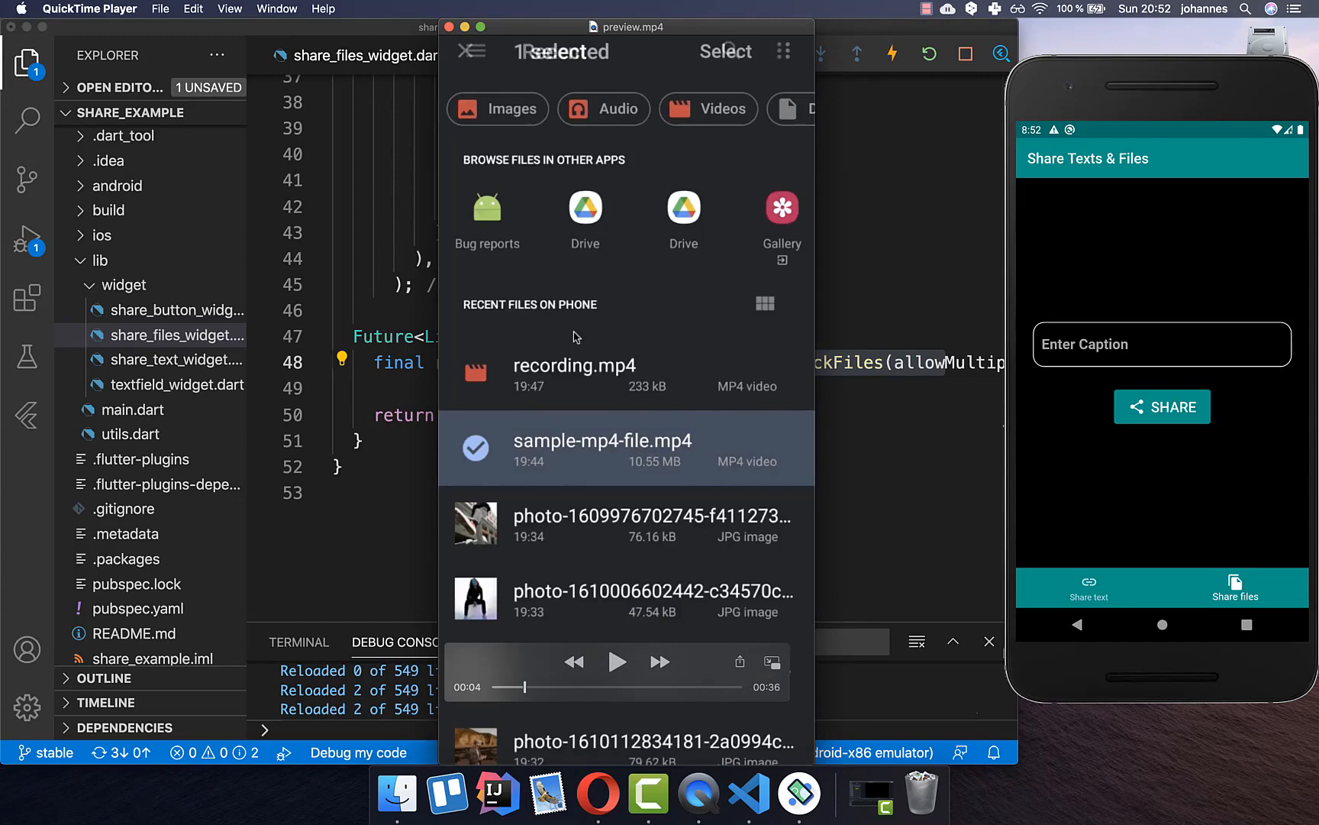
{"action": "mouse_move", "coordinate": [680, 470]}
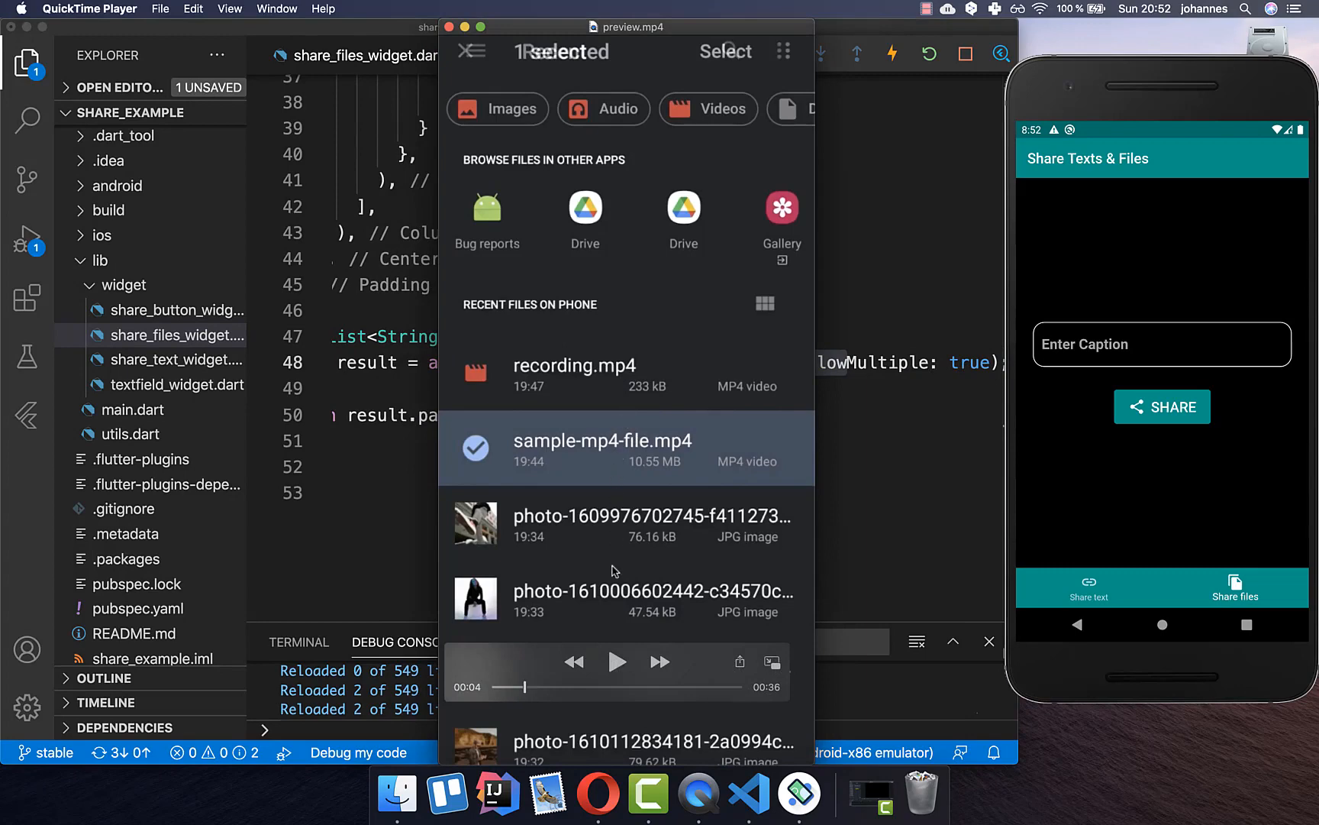
{"action": "mouse_move", "coordinate": [628, 535]}
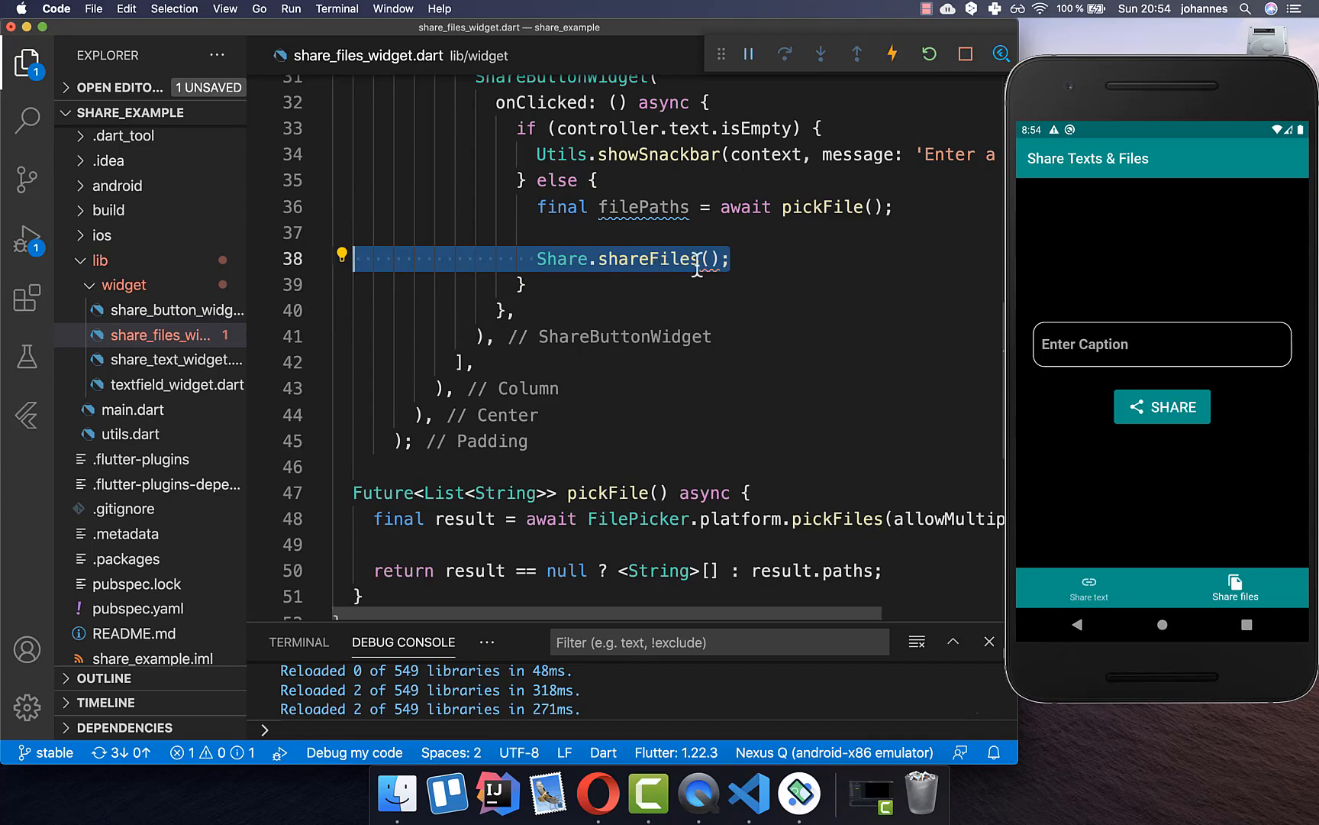
Call Share.shareFiles(filePaths, text: controller.text) and enter the caption 'Sharing Files'.
{"action": "type", "text": "filePaths, text:"}
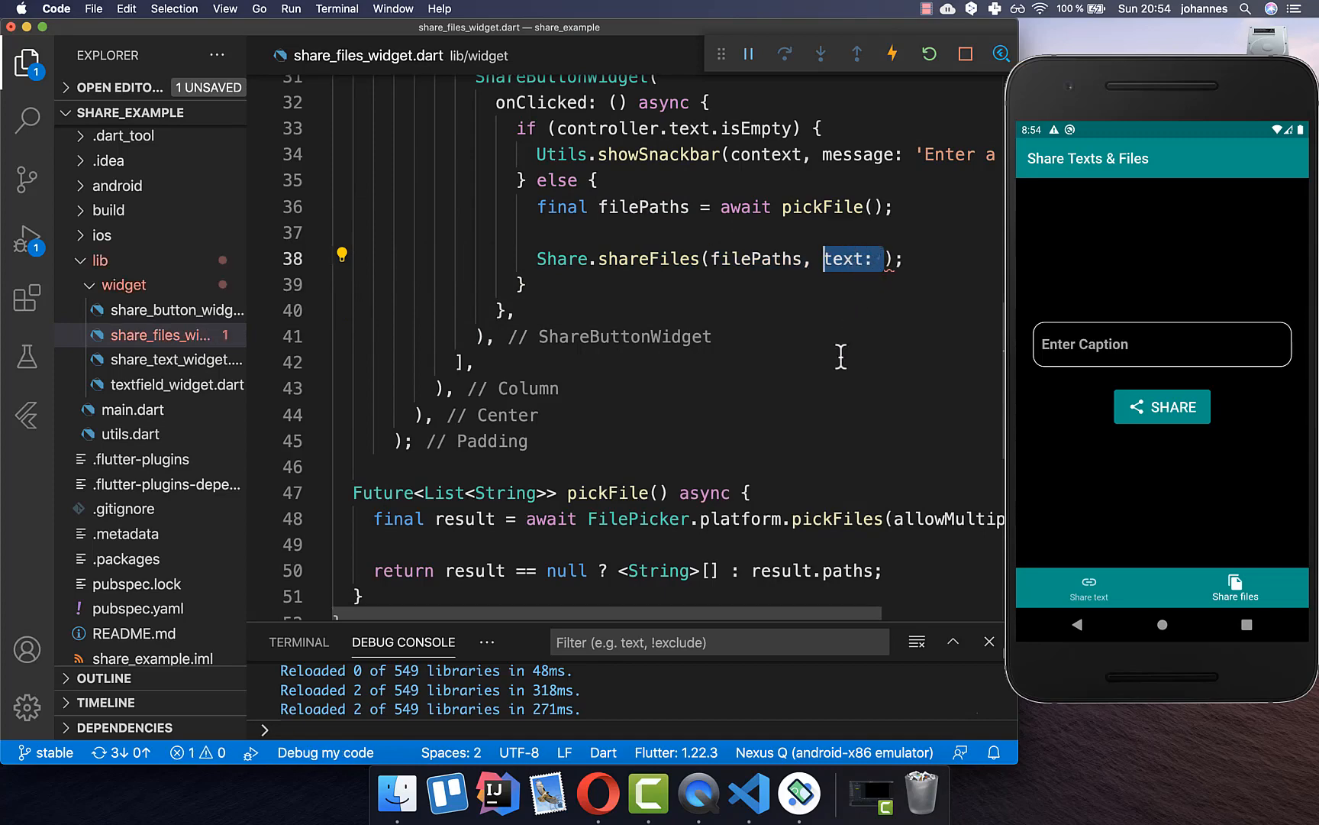
{"action": "type", "text": "controller.text"}
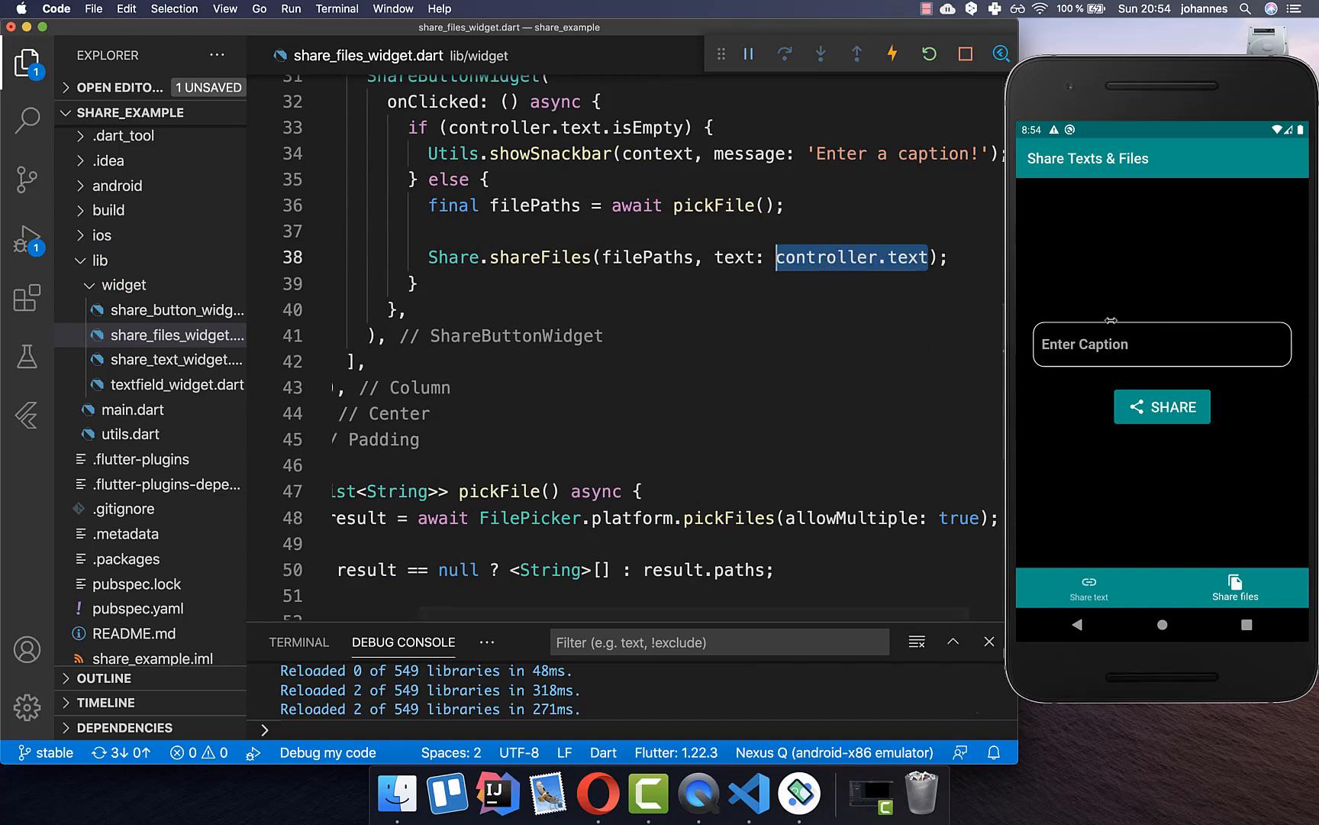
{"action": "type", "text": "Sharing Files"}
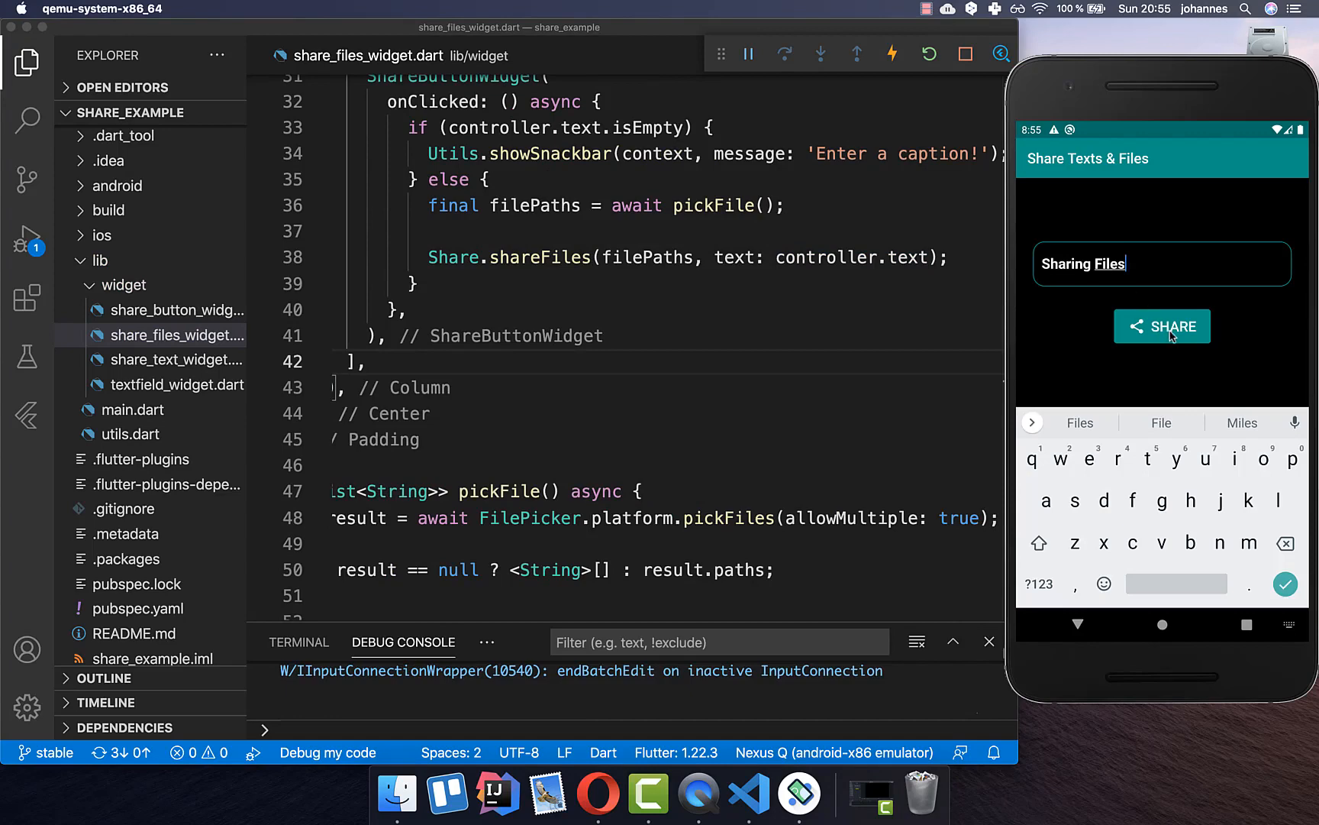
Tap SHARE, allow media access, and pick sample-mp4-file (1).mp4 for the share sheet.
{"action": "left_click", "coordinate": [1162, 326]}
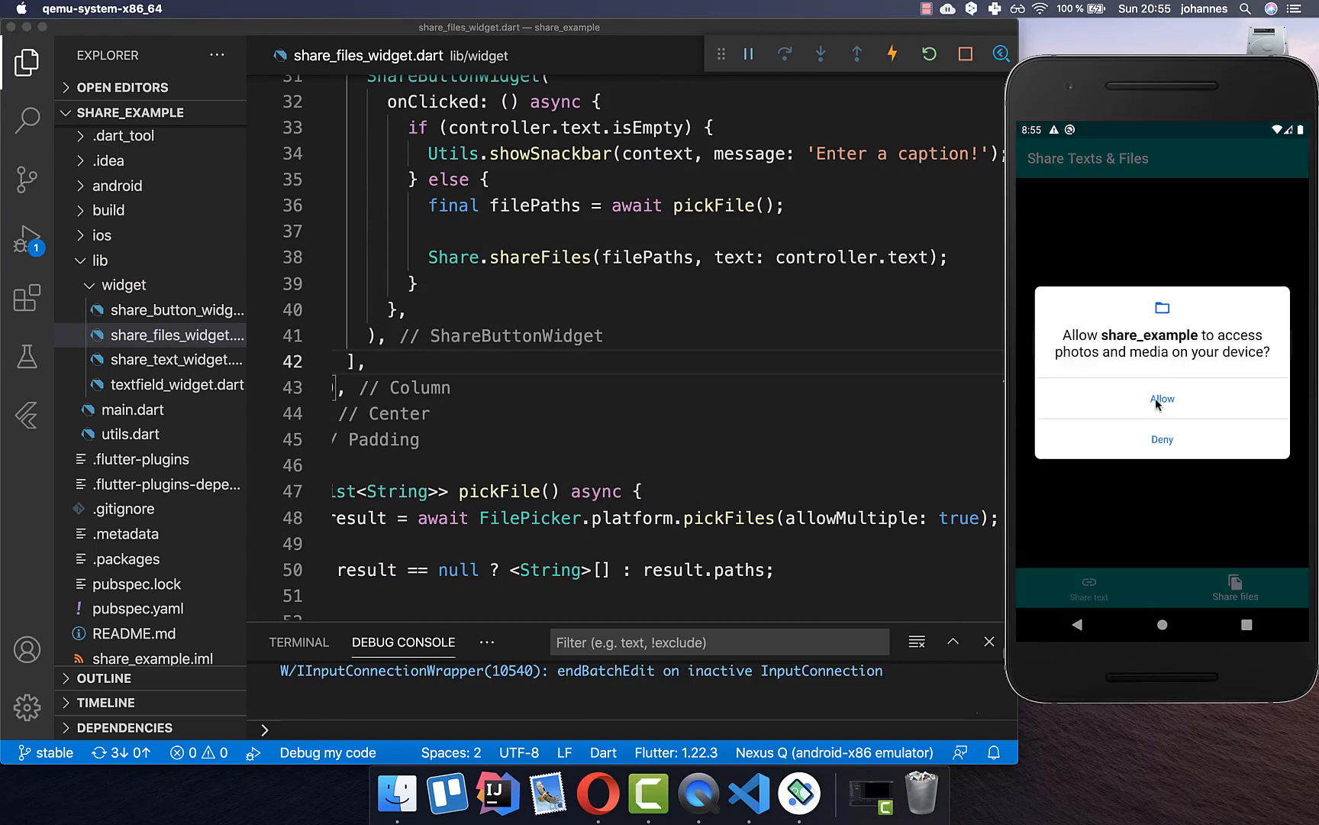
{"action": "left_click", "coordinate": [1162, 399]}
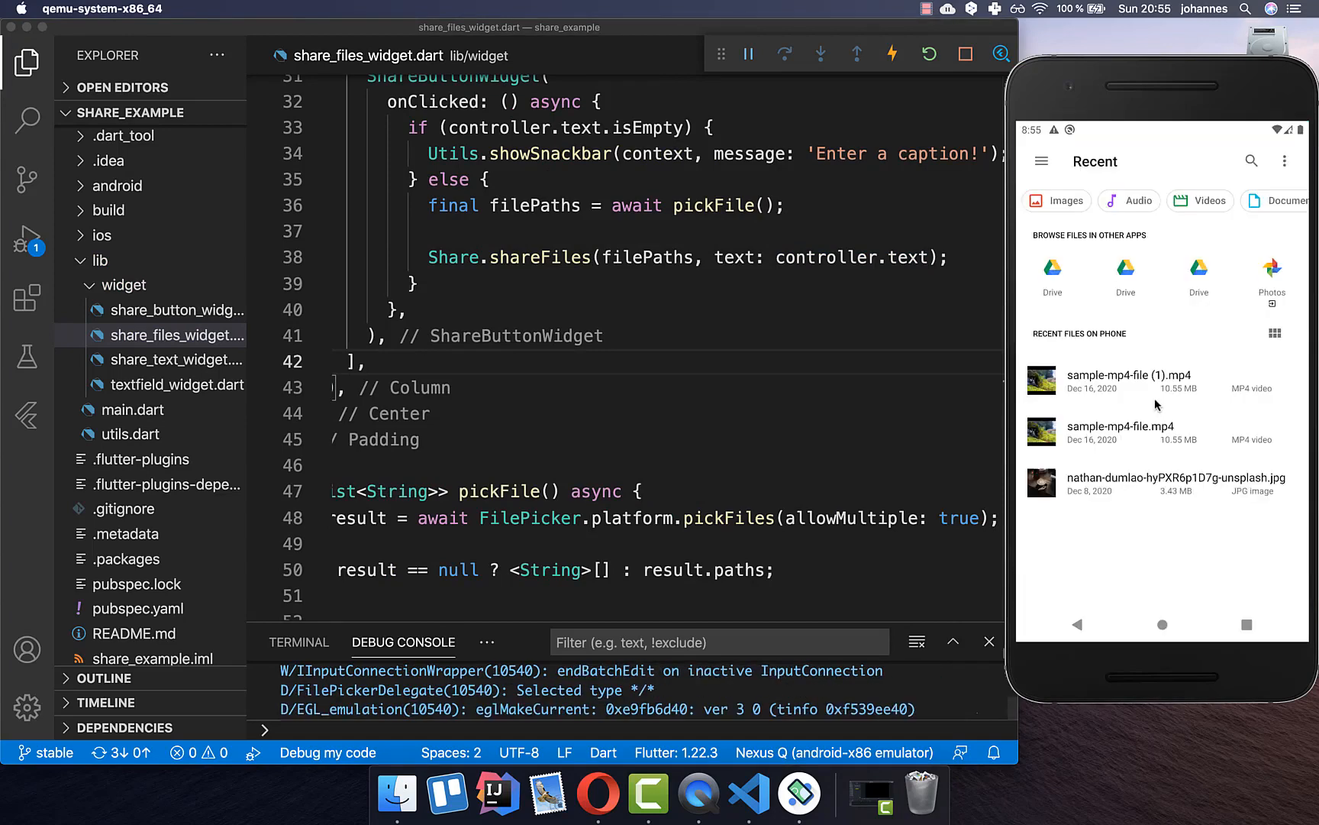
{"action": "mouse_move", "coordinate": [1130, 388]}
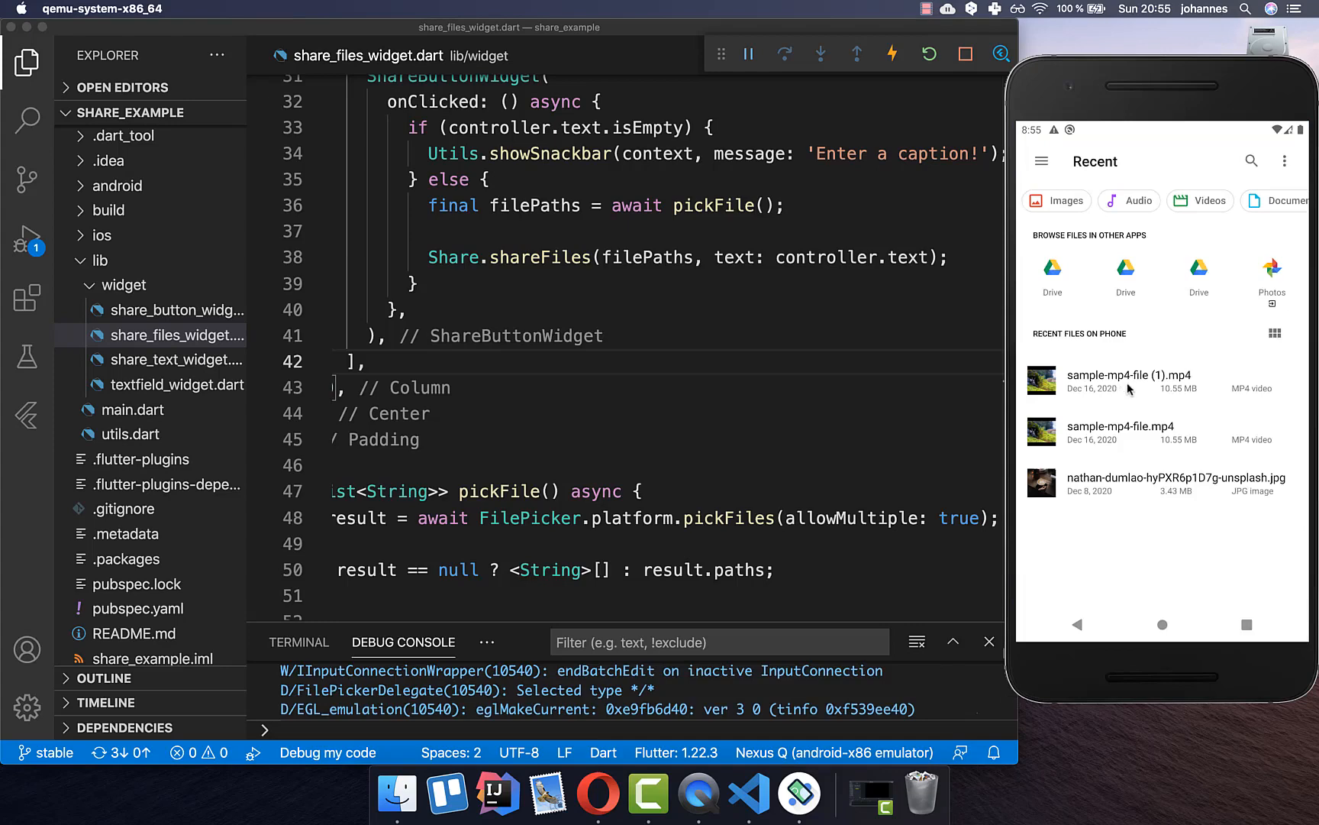
{"action": "left_click", "coordinate": [1126, 380]}
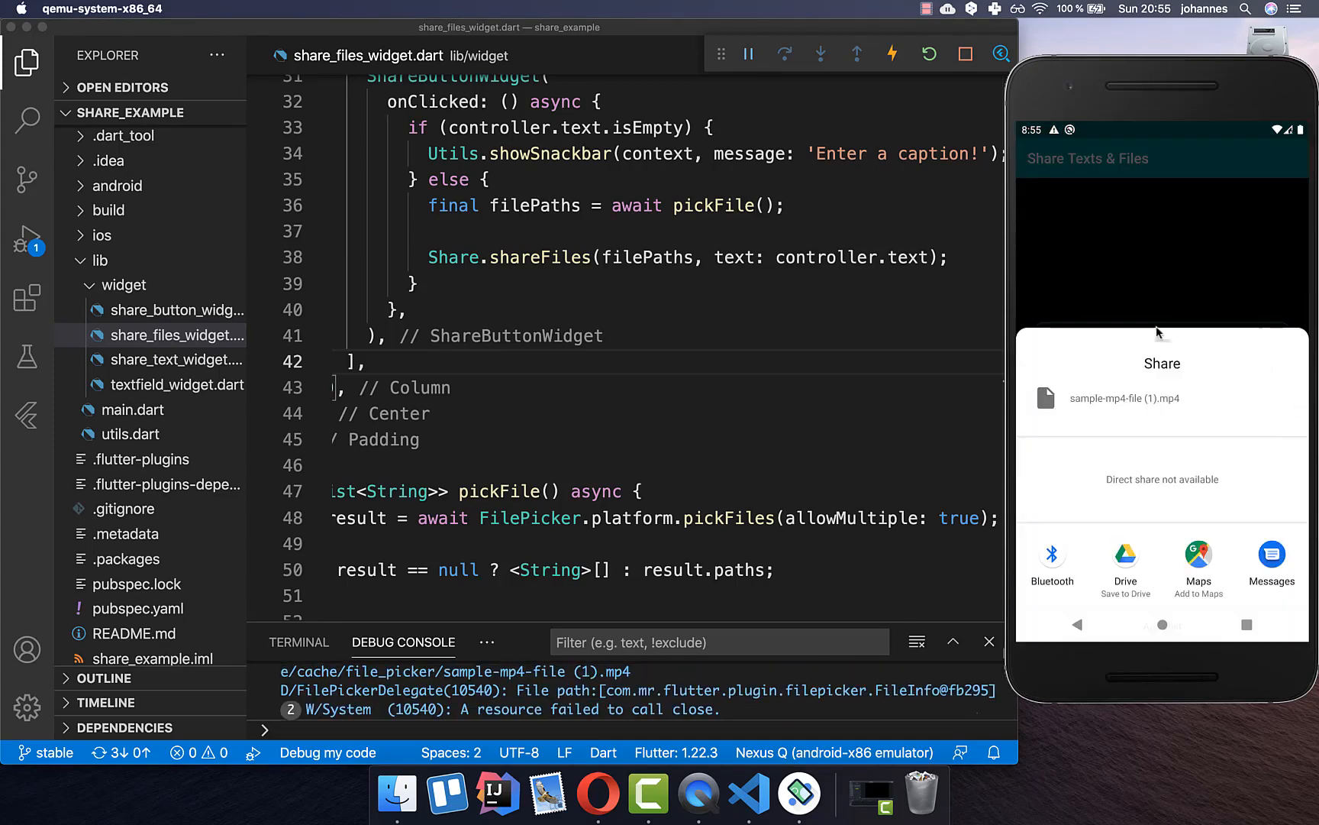
{"action": "mouse_move", "coordinate": [1186, 580]}
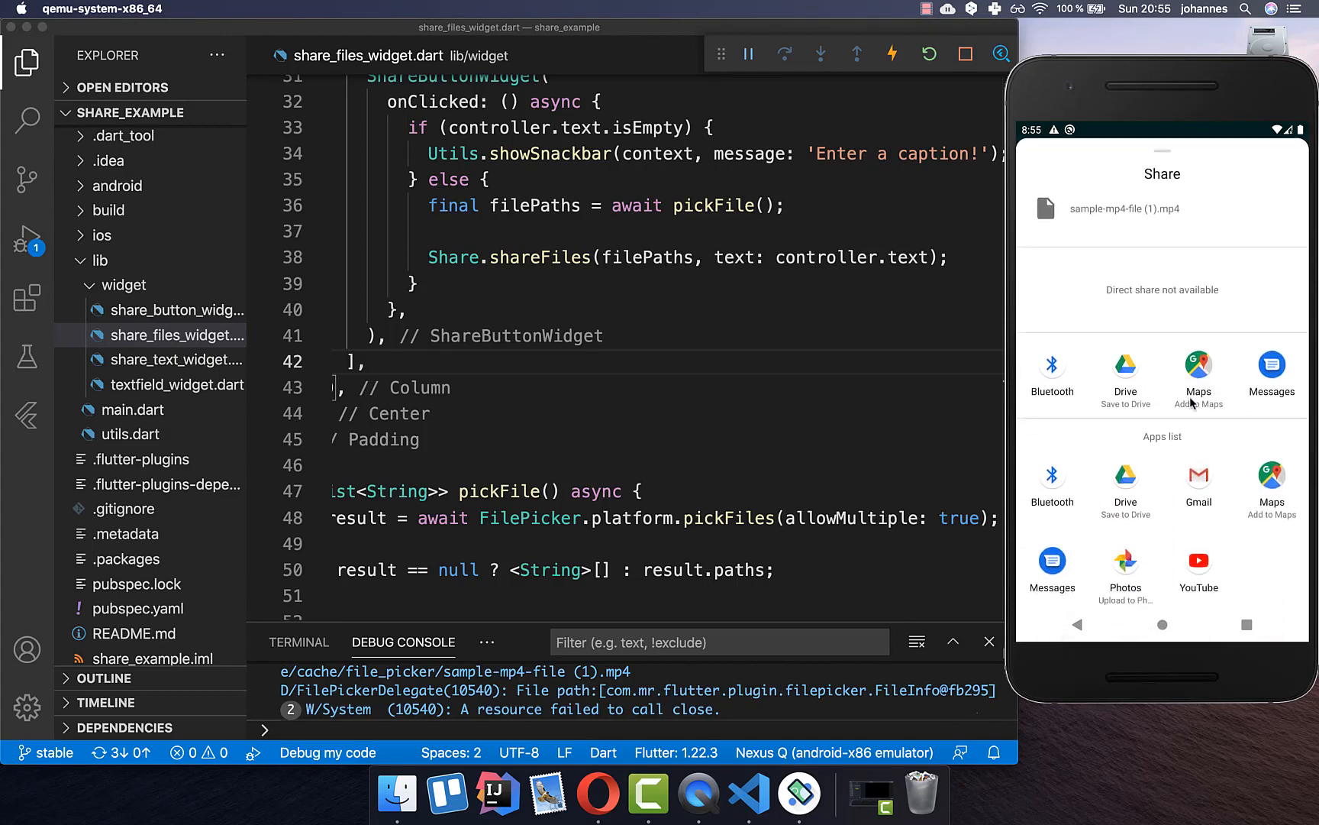
{"action": "mouse_move", "coordinate": [1214, 591]}
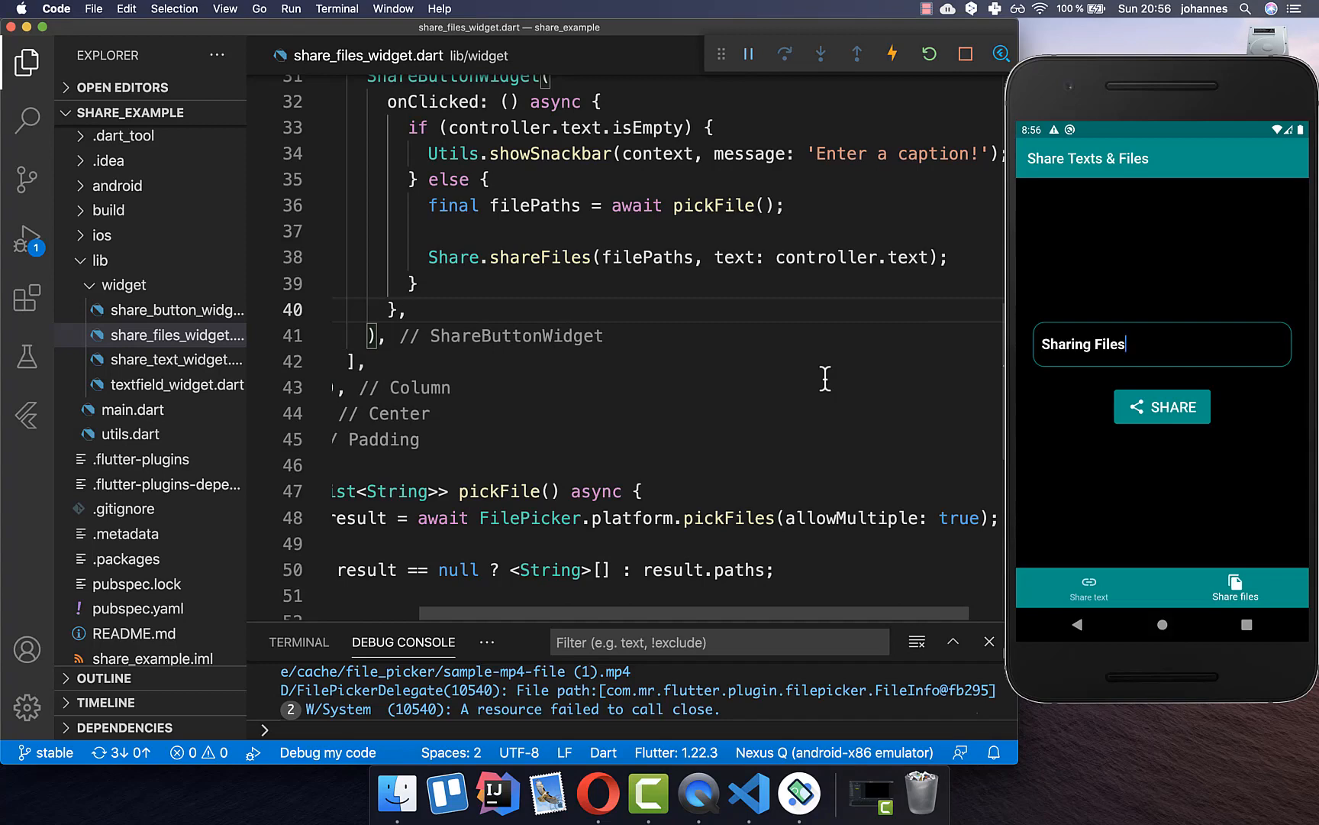
Wrap Share.shareFiles in an empty-filePaths check showing an 'Add some files!' snackbar.
{"action": "double_click", "coordinate": [646, 258]}
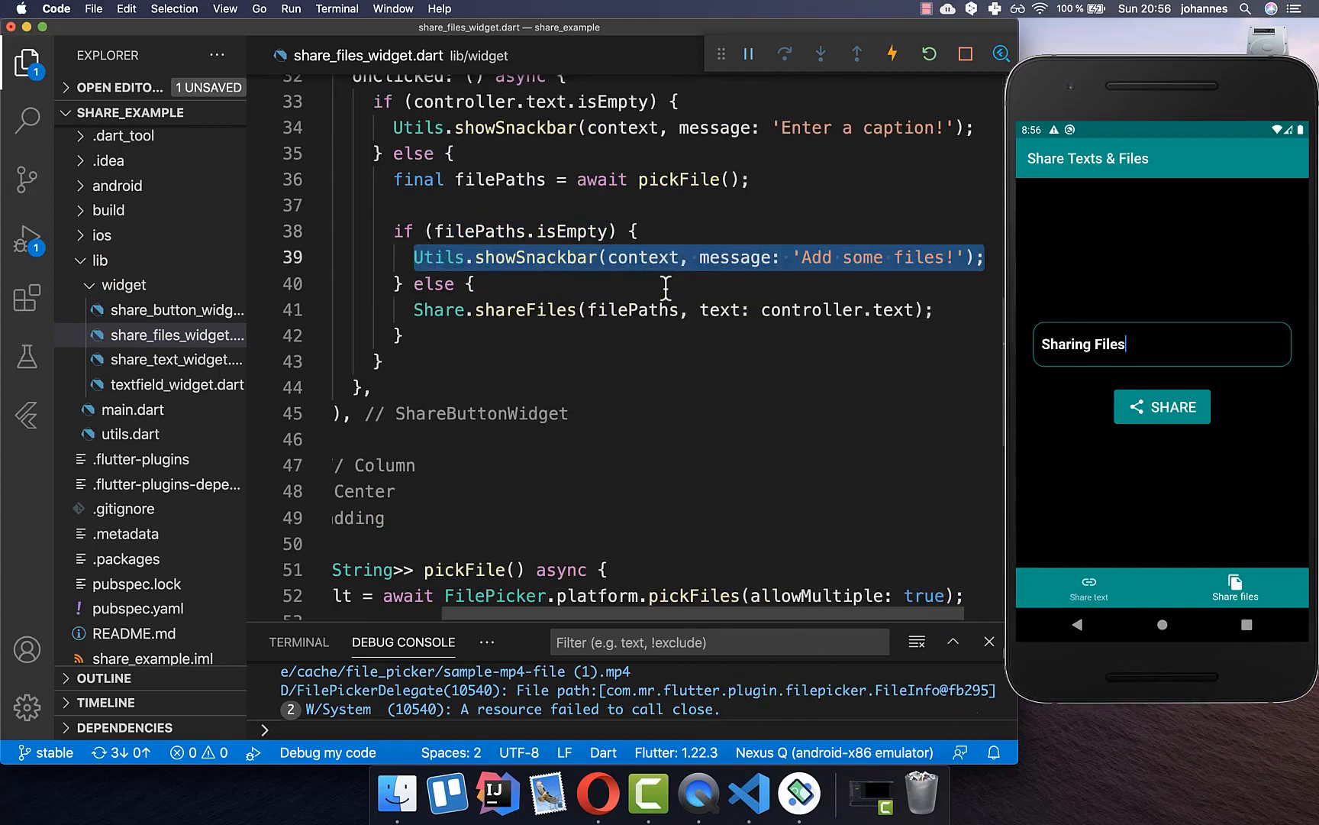
{"action": "mouse_move", "coordinate": [933, 265]}
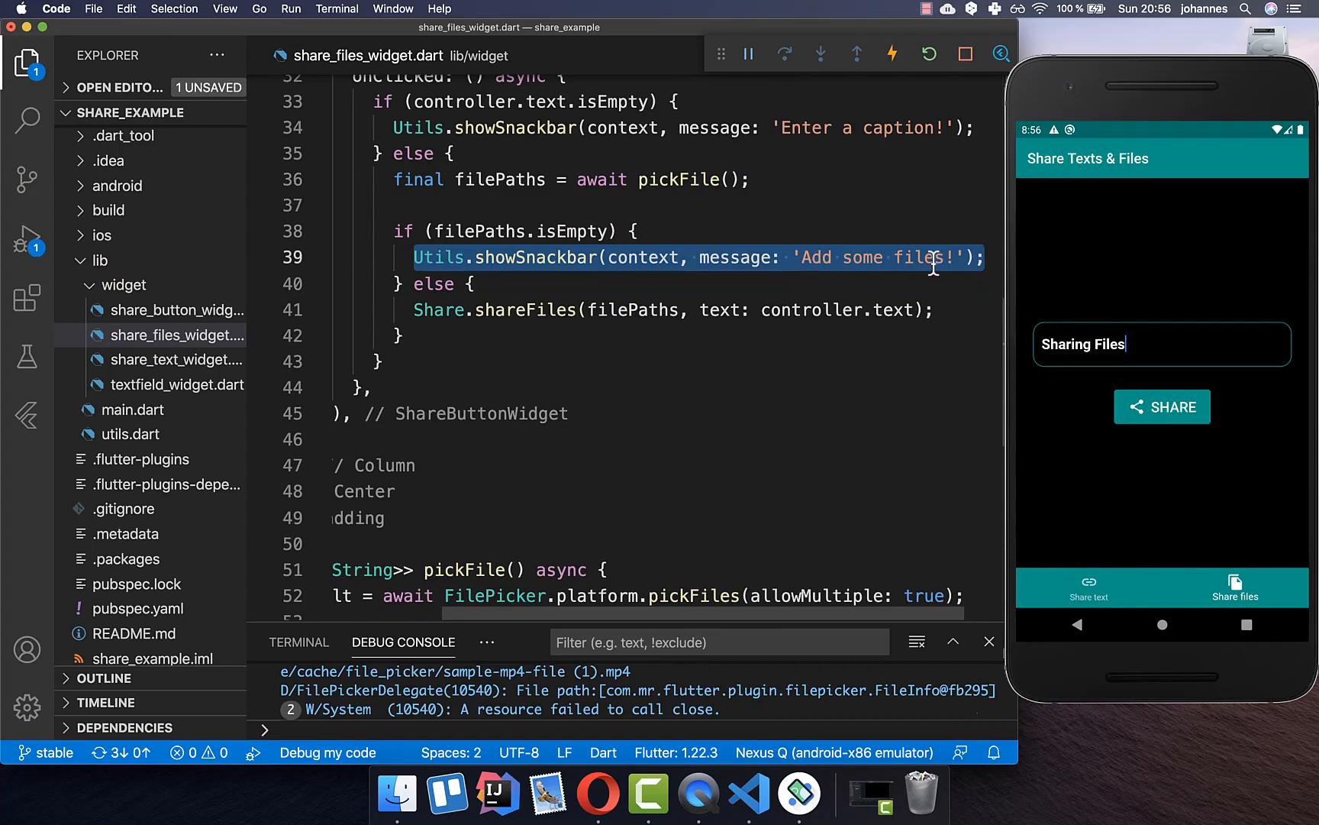